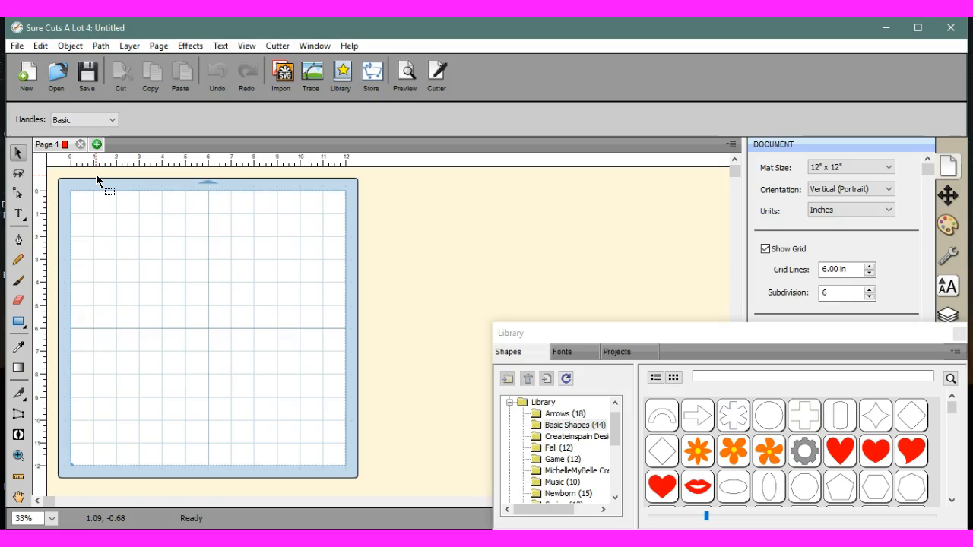
Step: Import the floral skull image from the AdobeVecteezy folder and align it onto the mat
{"action": "left_click", "coordinate": [15, 46]}
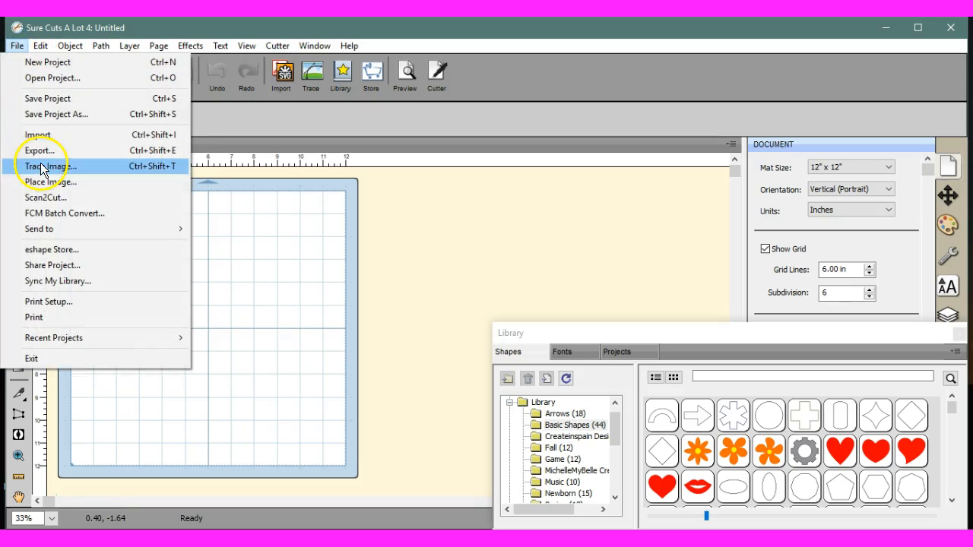
{"action": "mouse_move", "coordinate": [47, 181]}
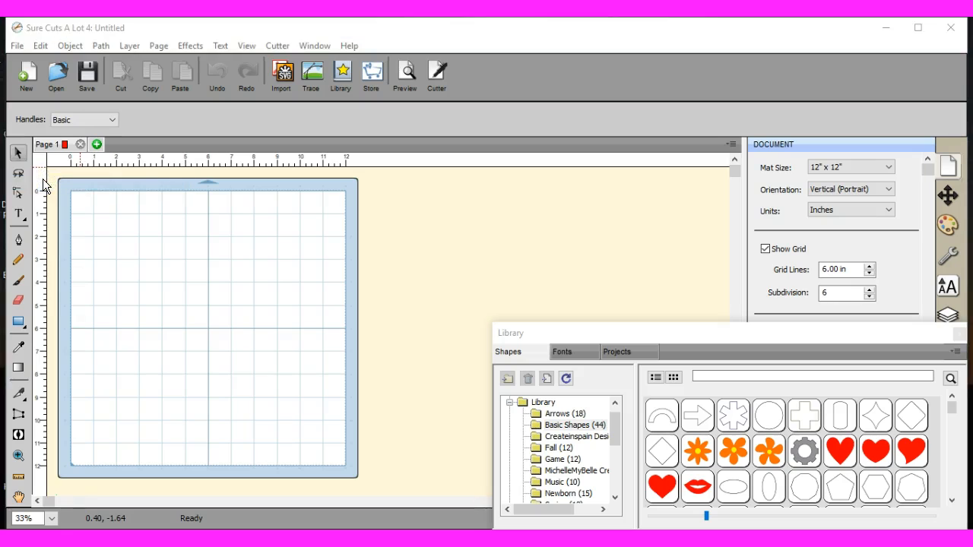
{"action": "left_click", "coordinate": [56, 78]}
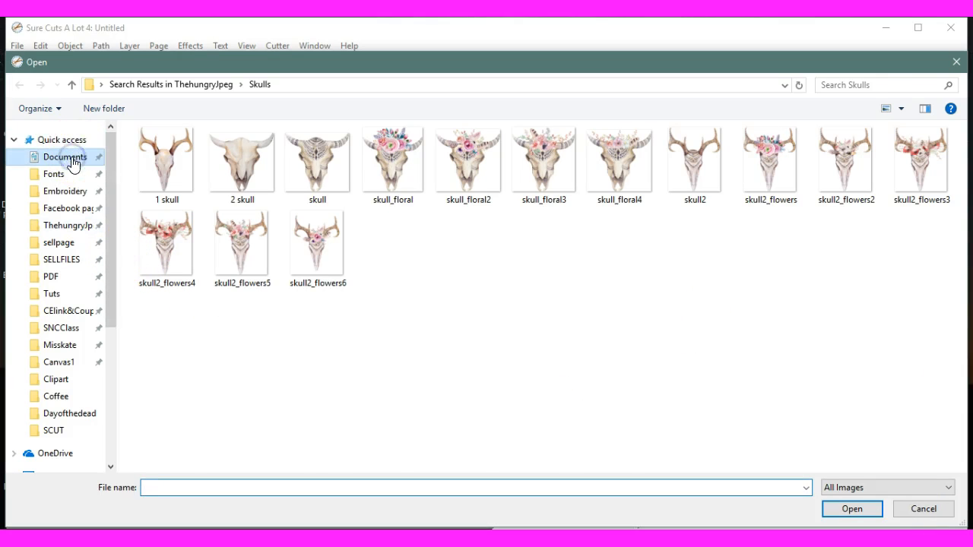
{"action": "left_click", "coordinate": [65, 158]}
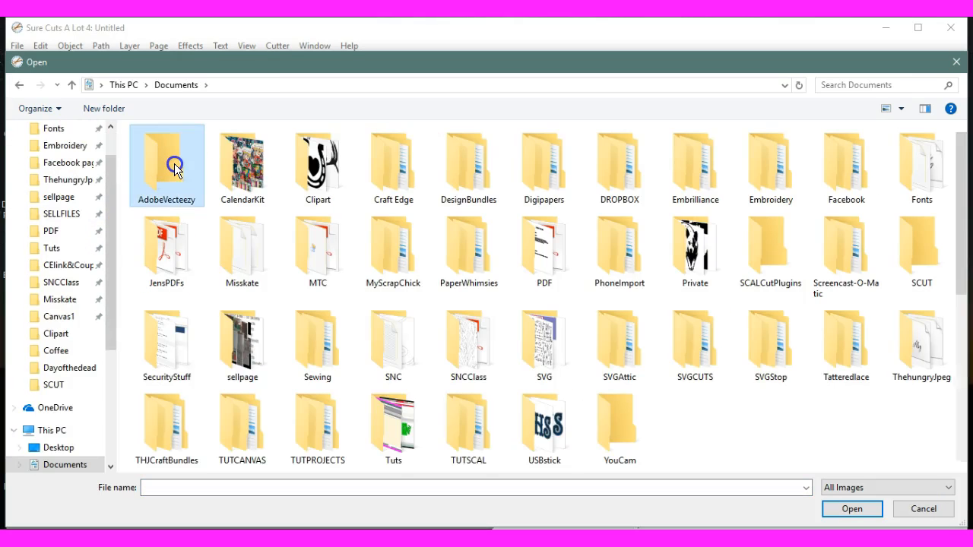
{"action": "double_click", "coordinate": [166, 156]}
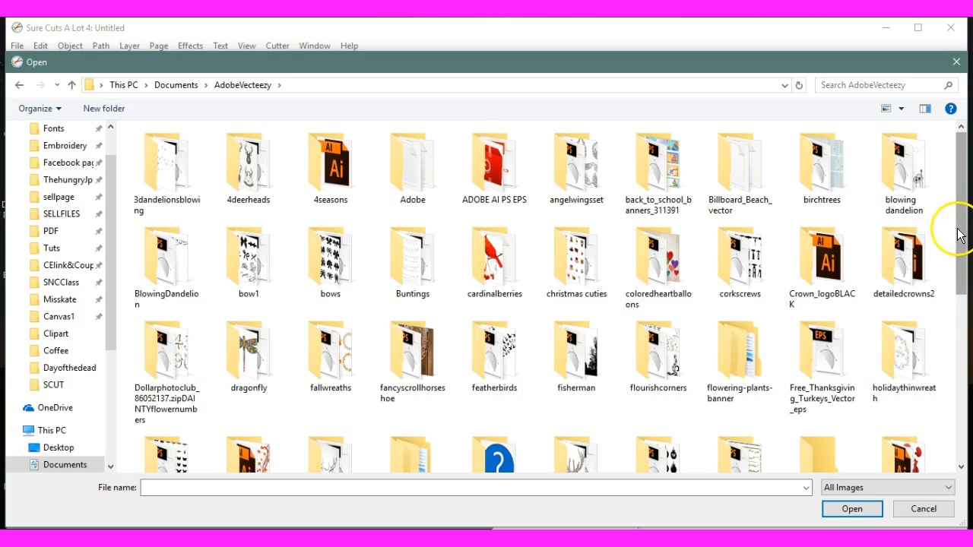
{"action": "scroll", "scroll_direction": "down", "scroll_amount": 3}
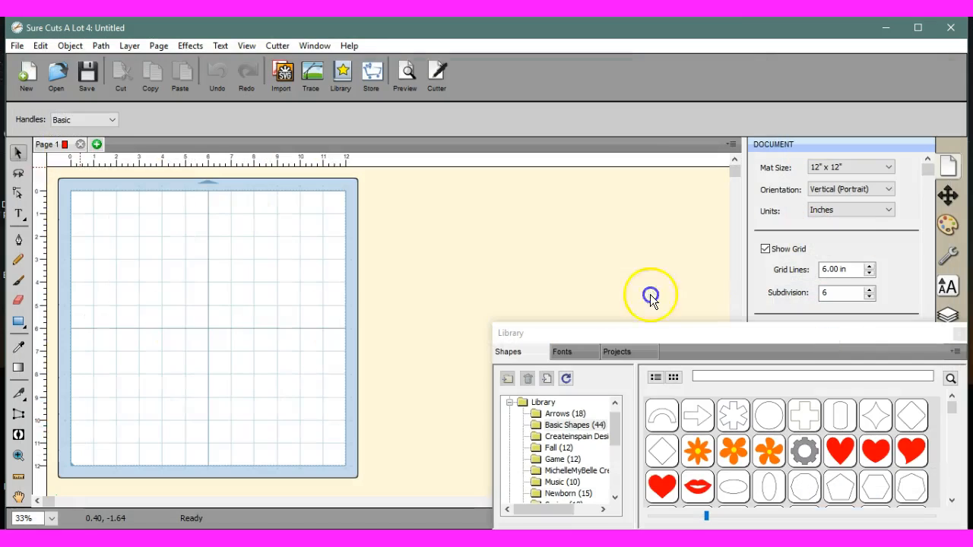
{"action": "mouse_move", "coordinate": [677, 344]}
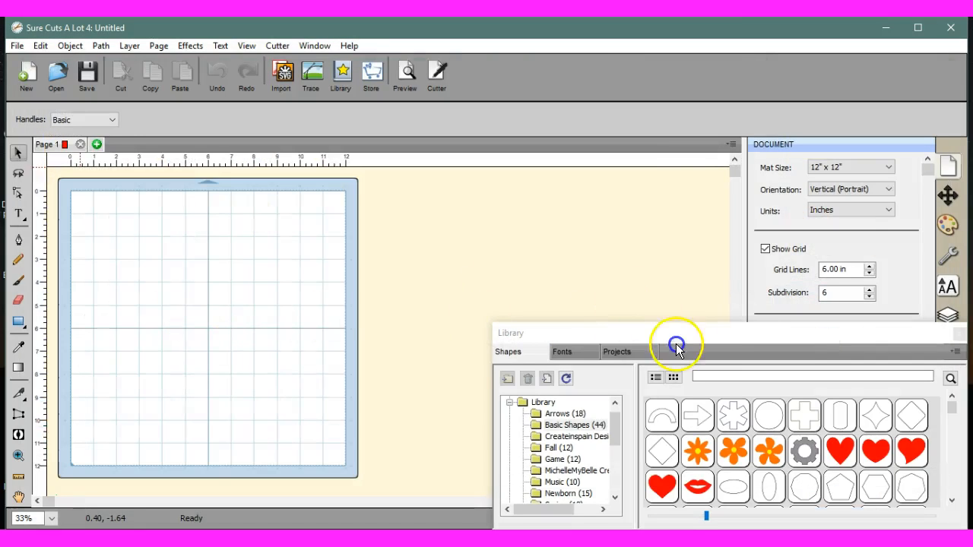
{"action": "mouse_move", "coordinate": [700, 335]}
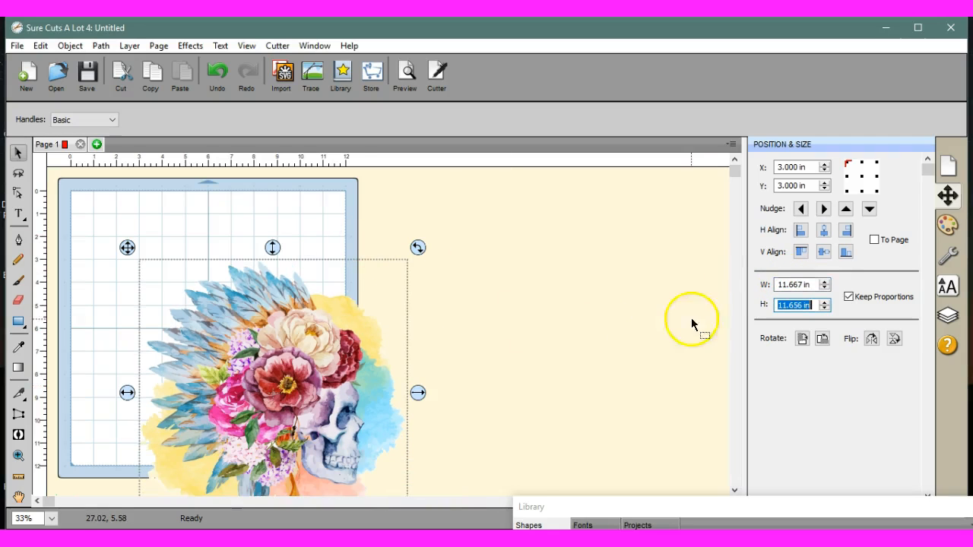
{"action": "left_click", "coordinate": [824, 229]}
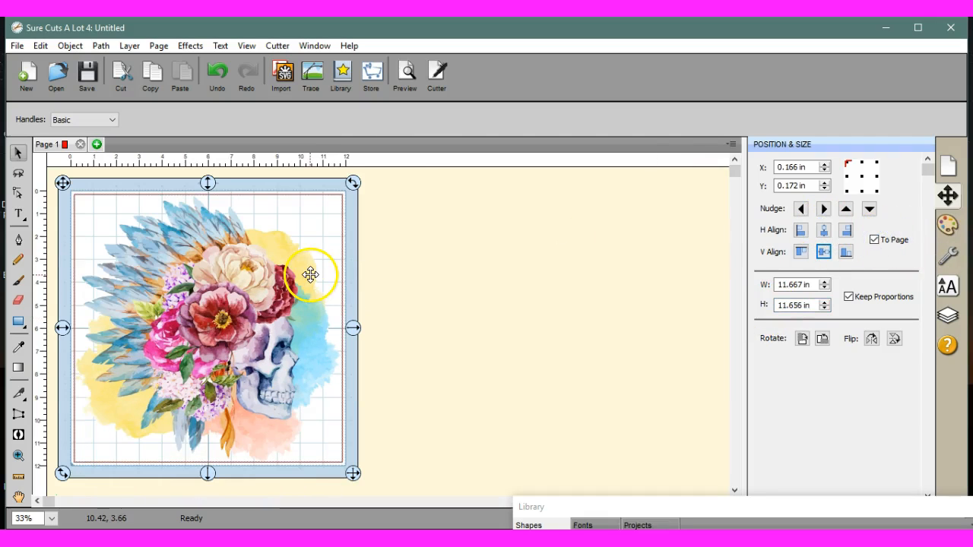
{"action": "mouse_move", "coordinate": [93, 203]}
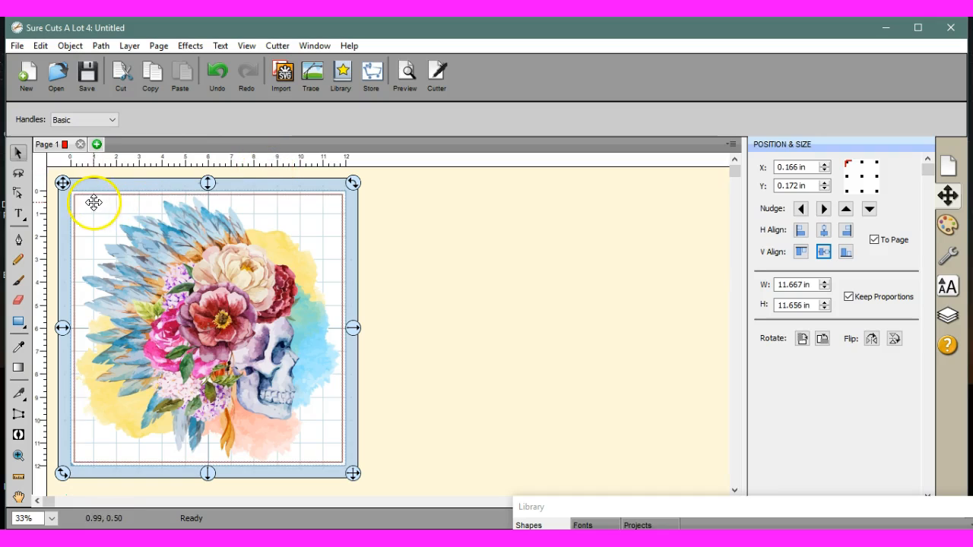
{"action": "mouse_move", "coordinate": [267, 460]}
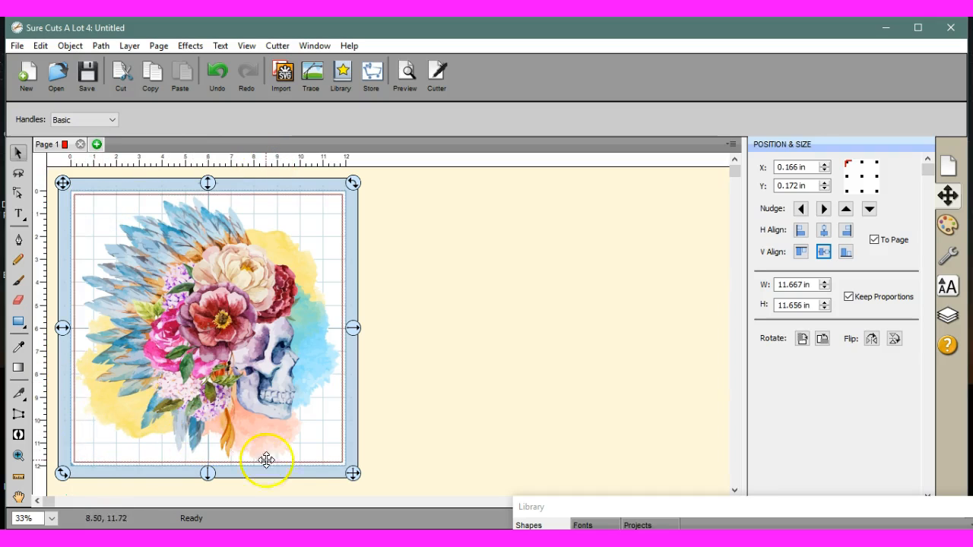
{"action": "mouse_move", "coordinate": [211, 207]}
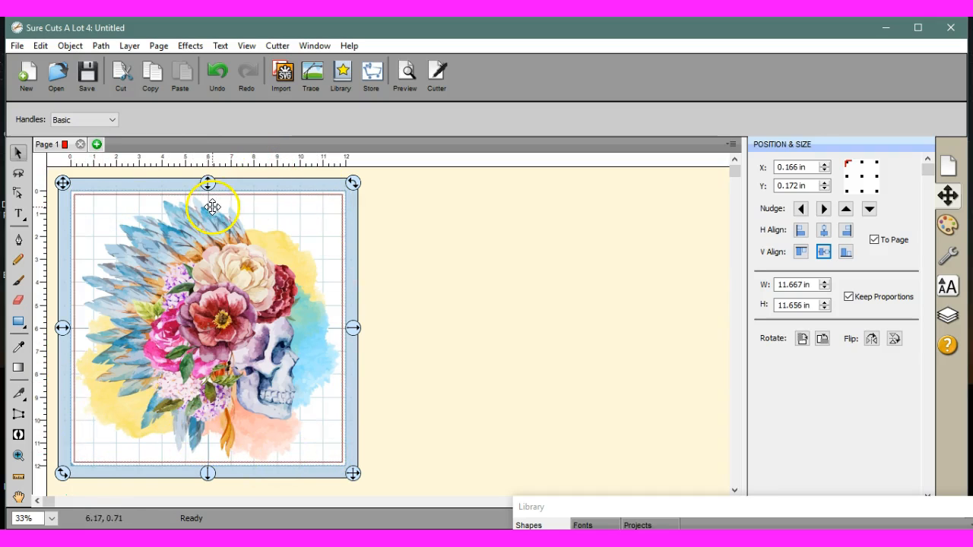
{"action": "mouse_move", "coordinate": [257, 426]}
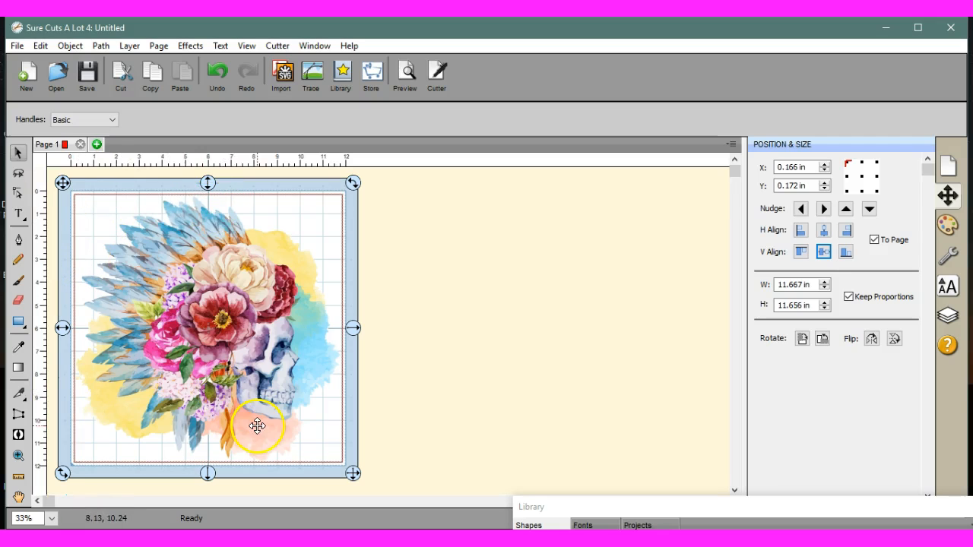
{"action": "mouse_move", "coordinate": [228, 214]}
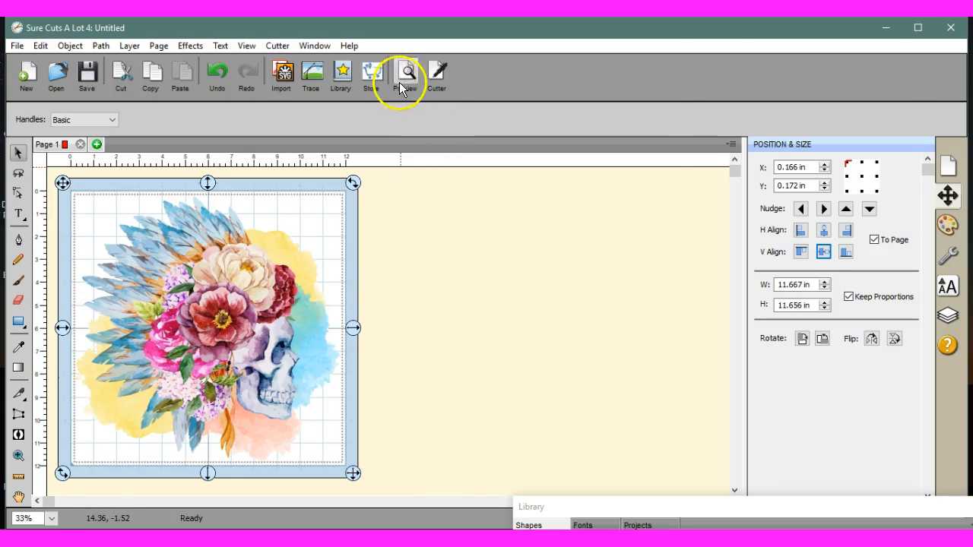
{"action": "left_click", "coordinate": [406, 72]}
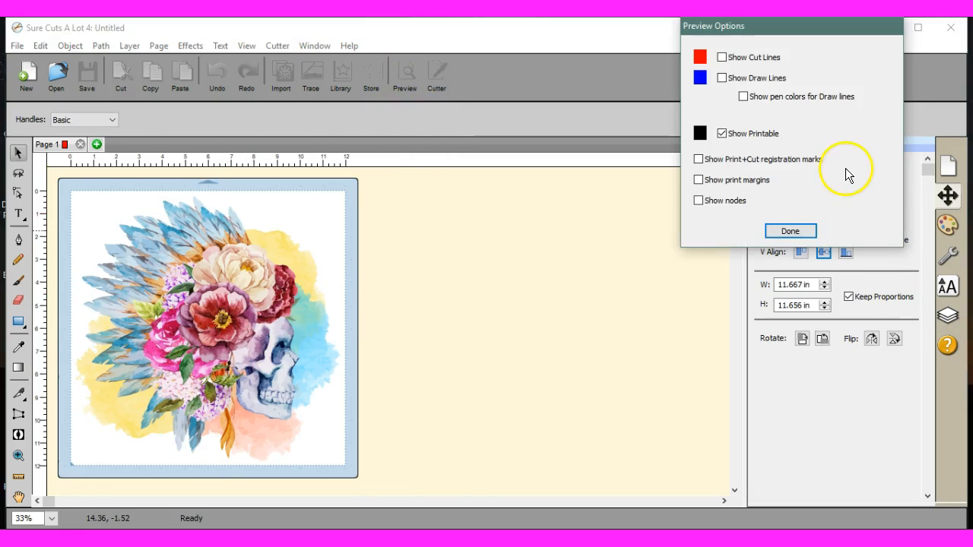
{"action": "left_click", "coordinate": [723, 133]}
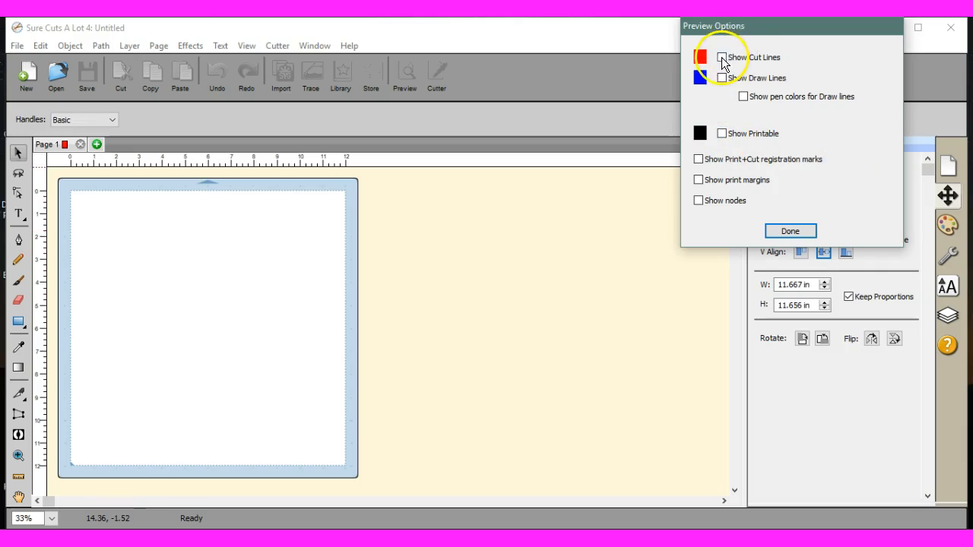
{"action": "left_click", "coordinate": [723, 57]}
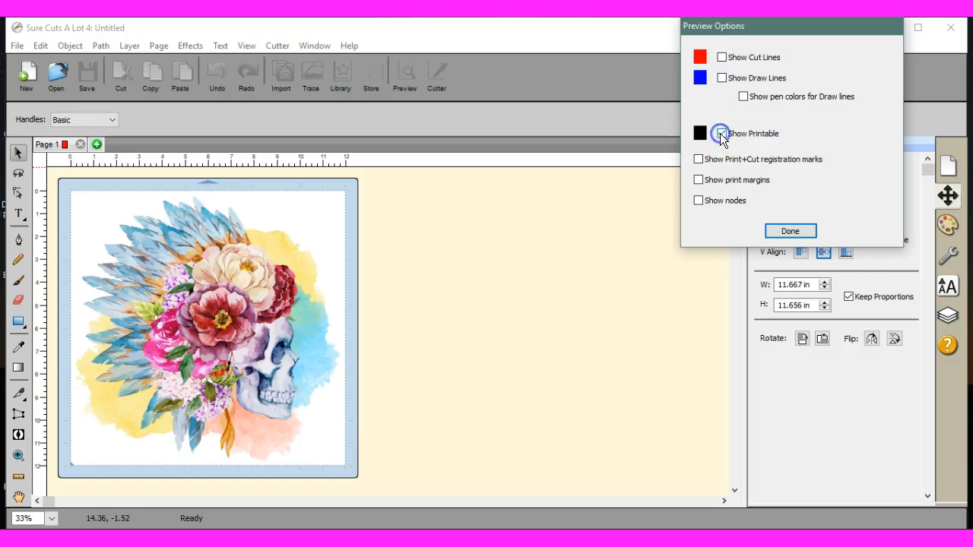
{"action": "left_click", "coordinate": [790, 231]}
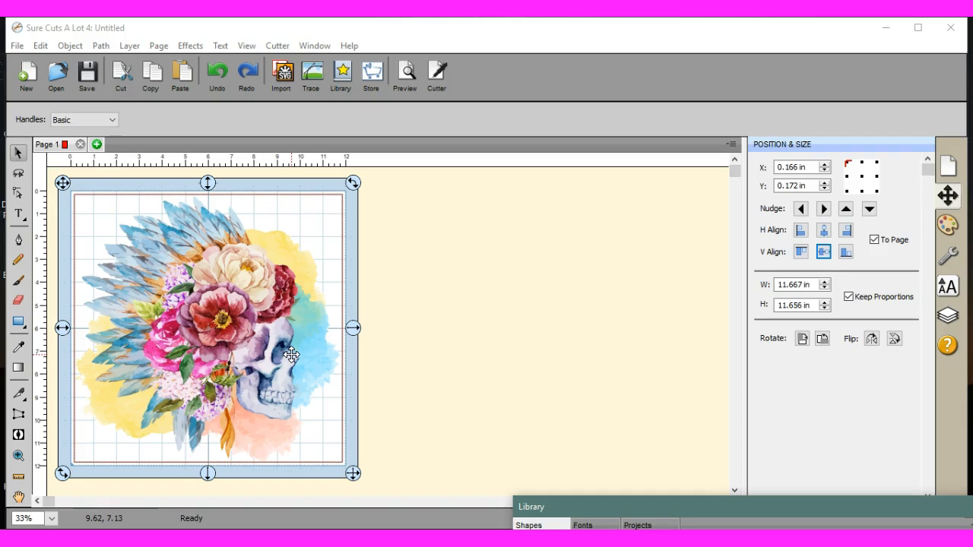
{"action": "mouse_move", "coordinate": [234, 218]}
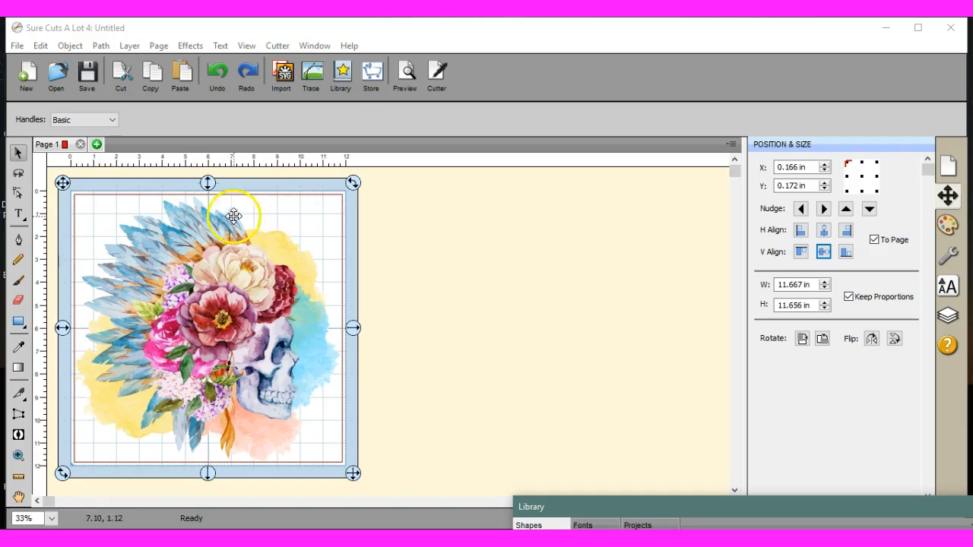
{"action": "left_click", "coordinate": [405, 72]}
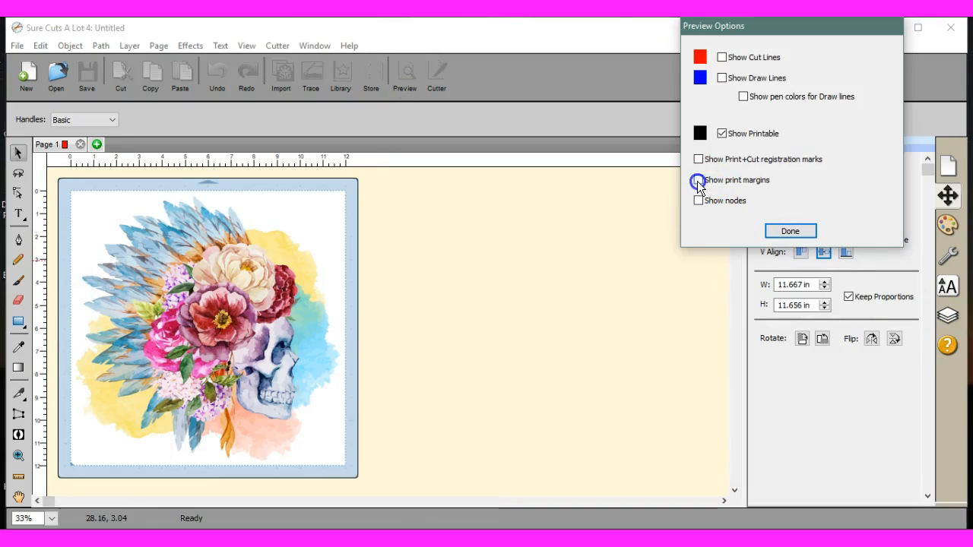
{"action": "left_click", "coordinate": [790, 230]}
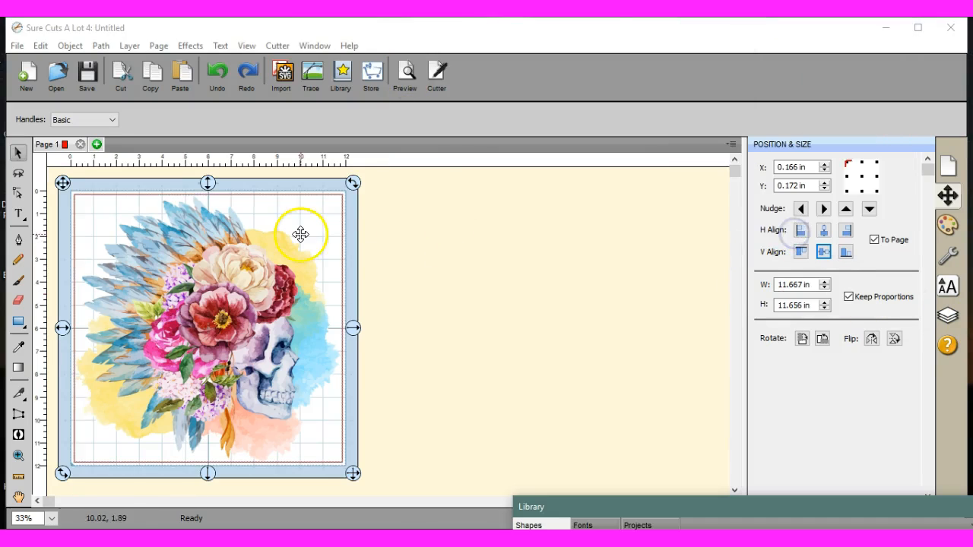
{"action": "left_click", "coordinate": [404, 73]}
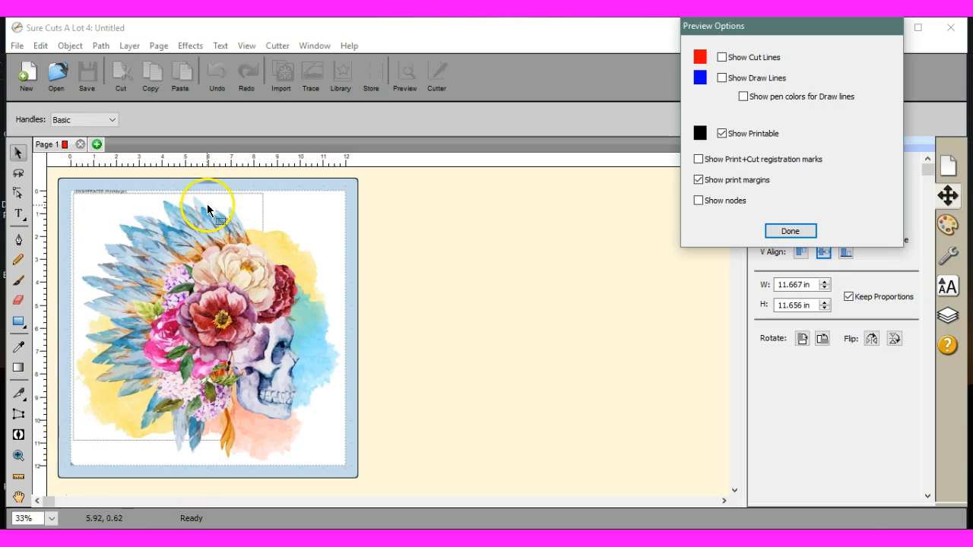
{"action": "mouse_move", "coordinate": [149, 188]}
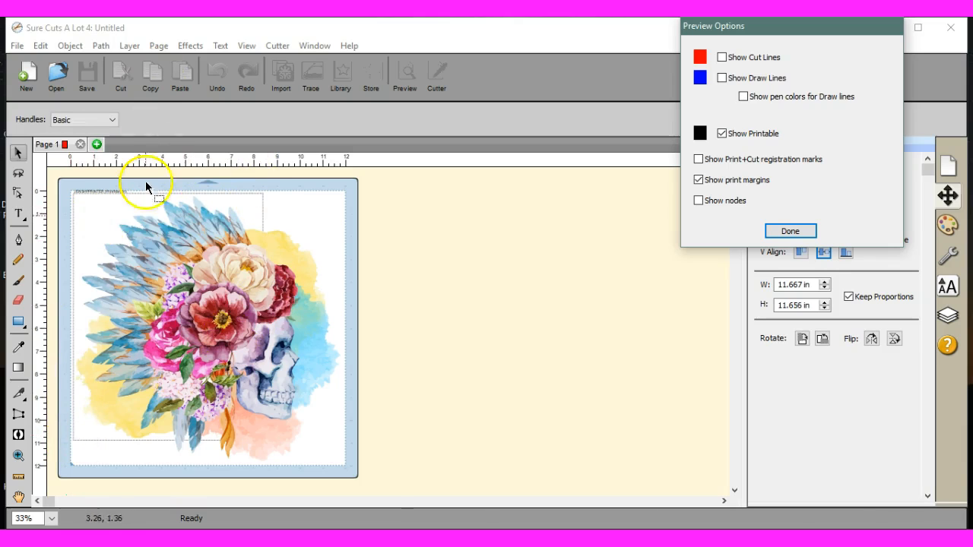
{"action": "mouse_move", "coordinate": [181, 365]}
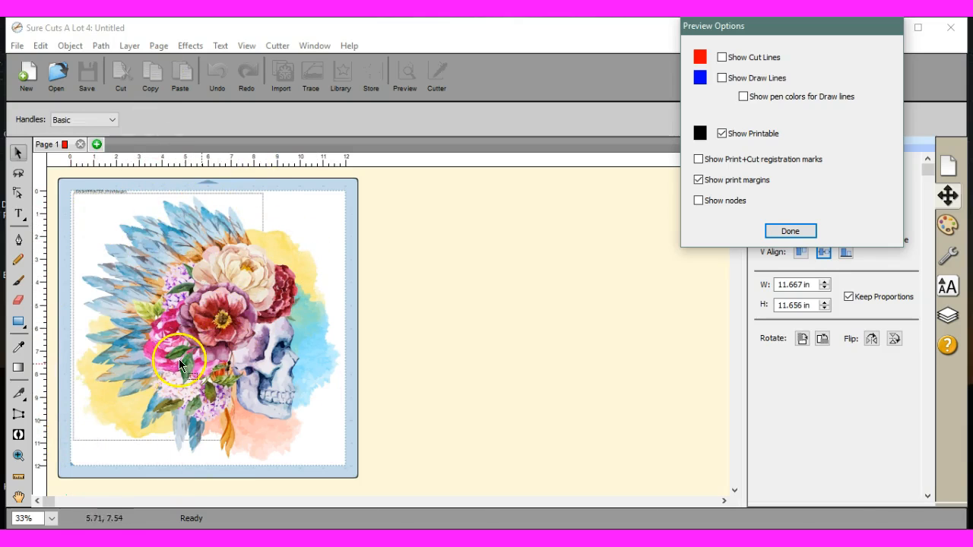
{"action": "mouse_move", "coordinate": [86, 207]}
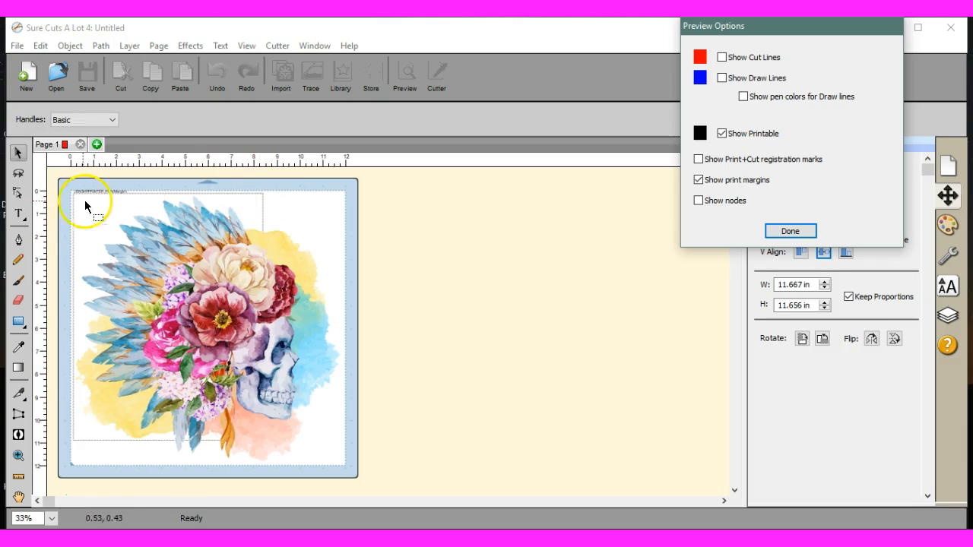
{"action": "mouse_move", "coordinate": [259, 266]}
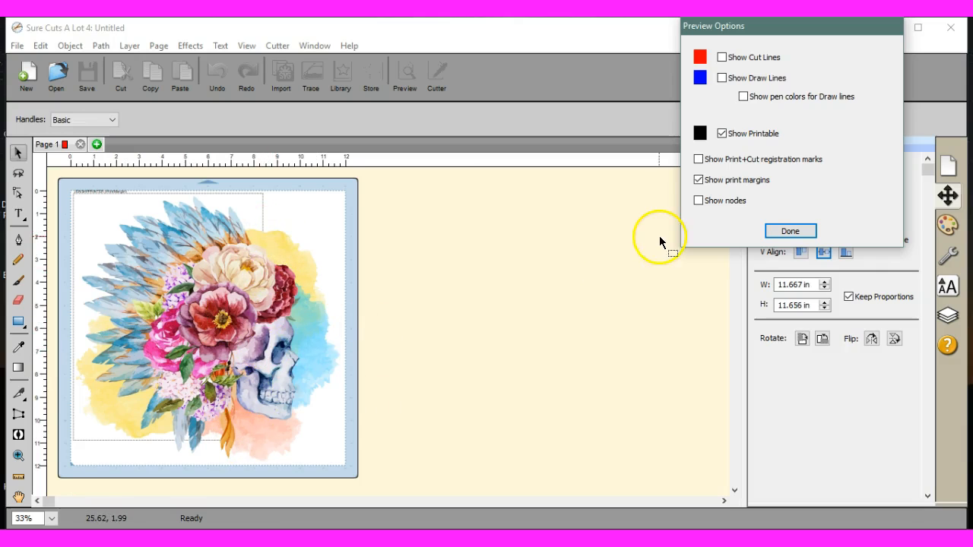
{"action": "left_click", "coordinate": [790, 231]}
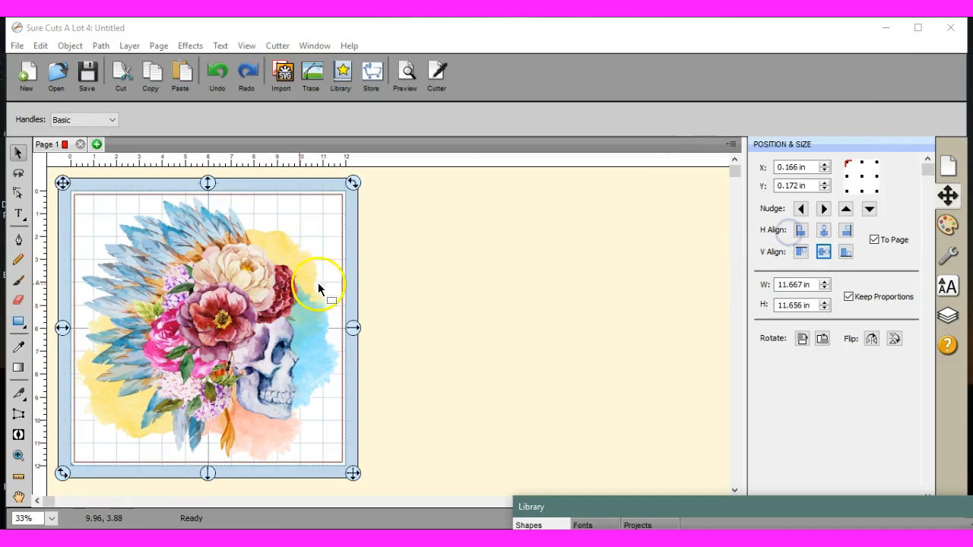
Step: Pick a different paper size in Print Setup and check the new margins in Preview
{"action": "left_click", "coordinate": [15, 45]}
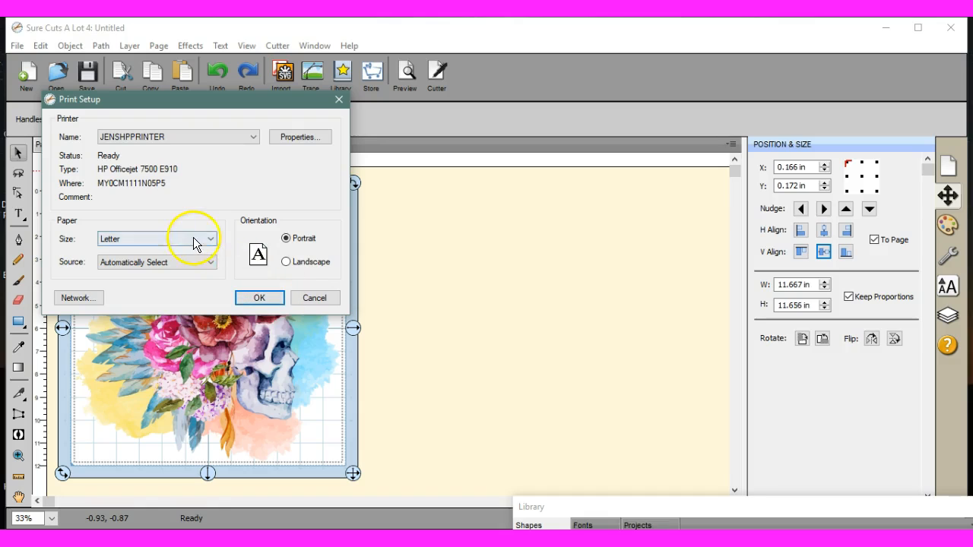
{"action": "left_click", "coordinate": [211, 239]}
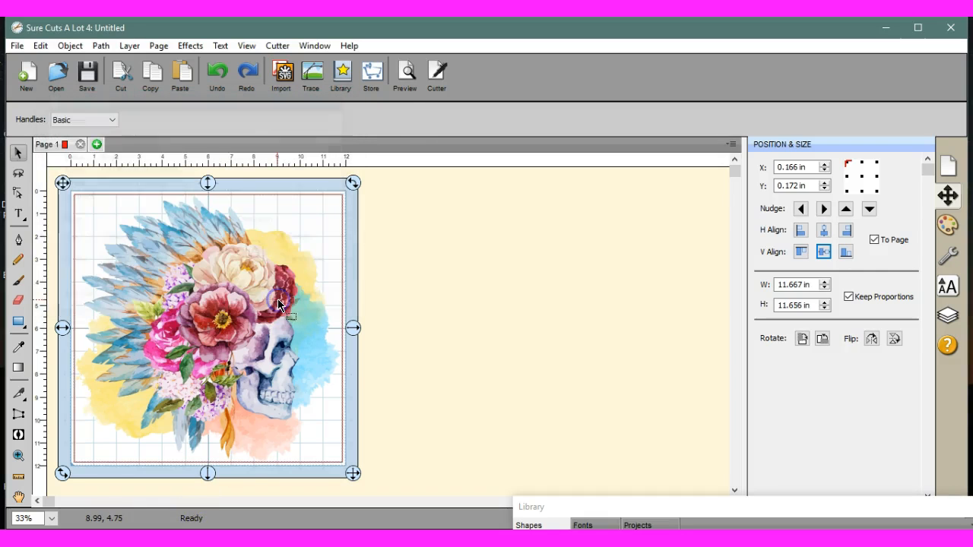
{"action": "left_click", "coordinate": [404, 72]}
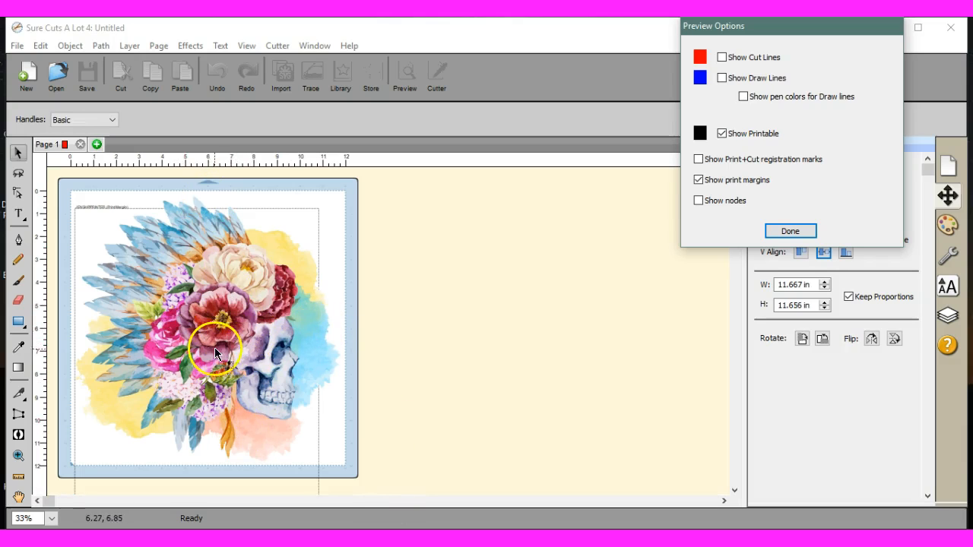
{"action": "left_click", "coordinate": [790, 230]}
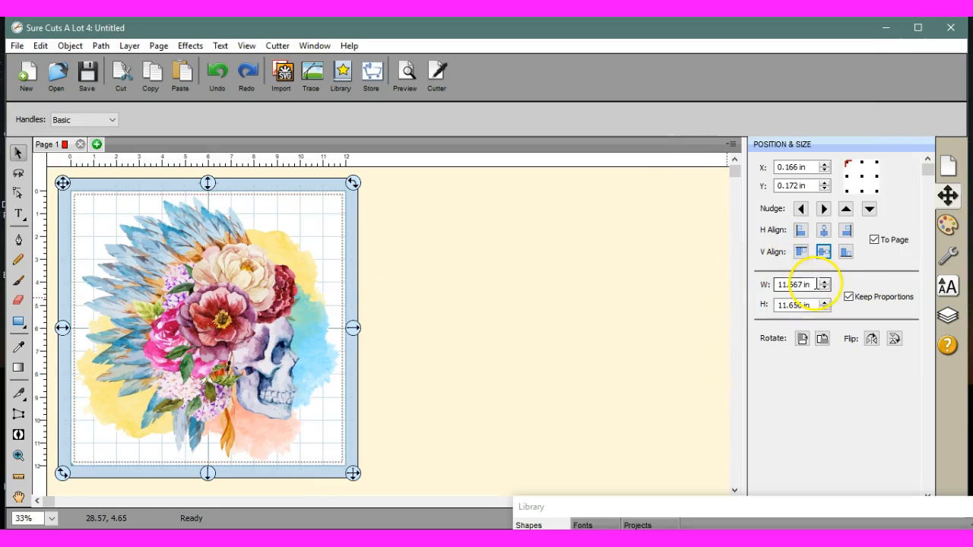
{"action": "mouse_move", "coordinate": [826, 297]}
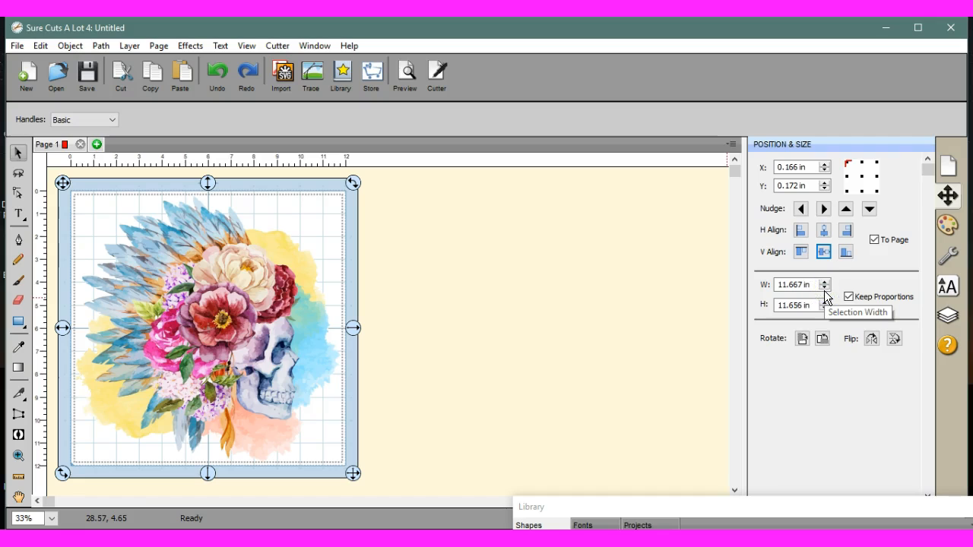
{"action": "left_click", "coordinate": [824, 287]}
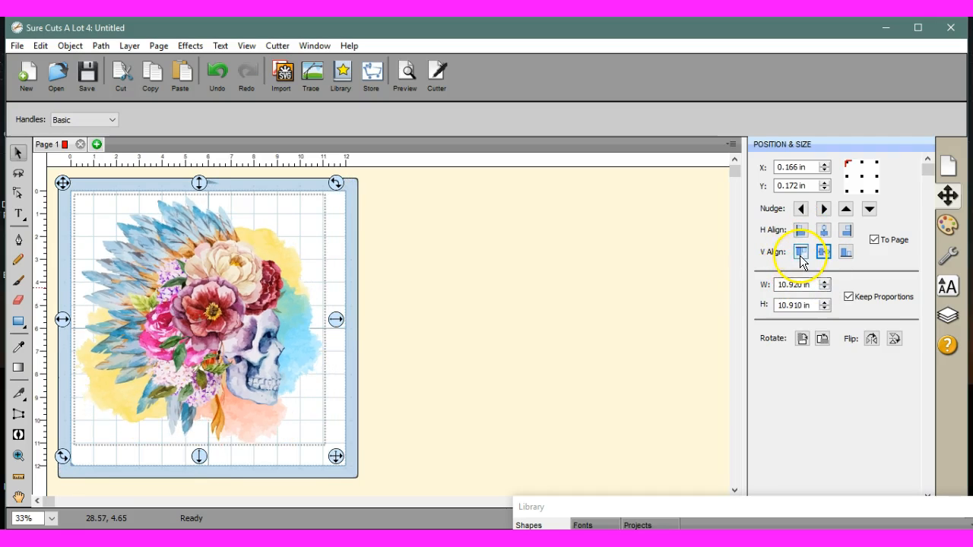
Step: Align the 10.92 in skull to the mat's left and bottom edges, then preview
{"action": "left_click", "coordinate": [800, 229]}
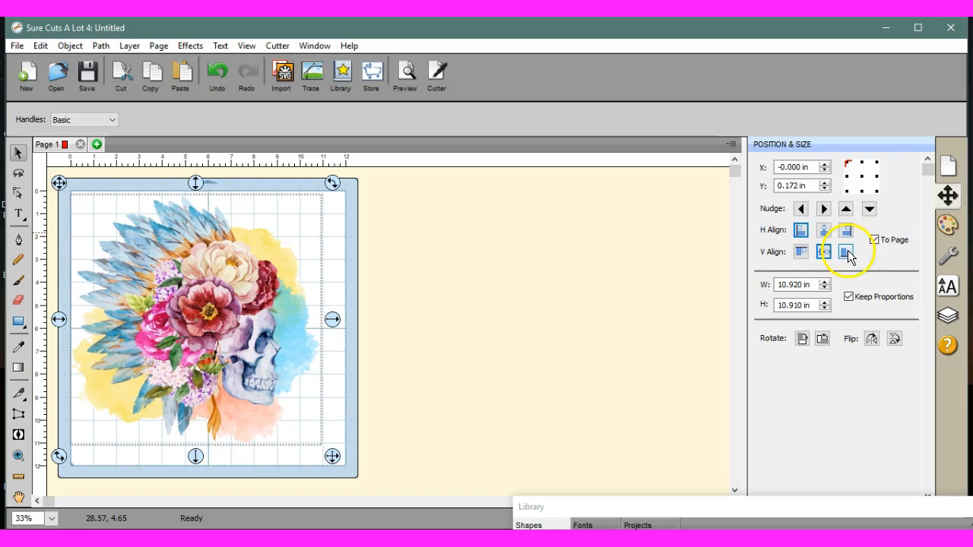
{"action": "left_click", "coordinate": [800, 252]}
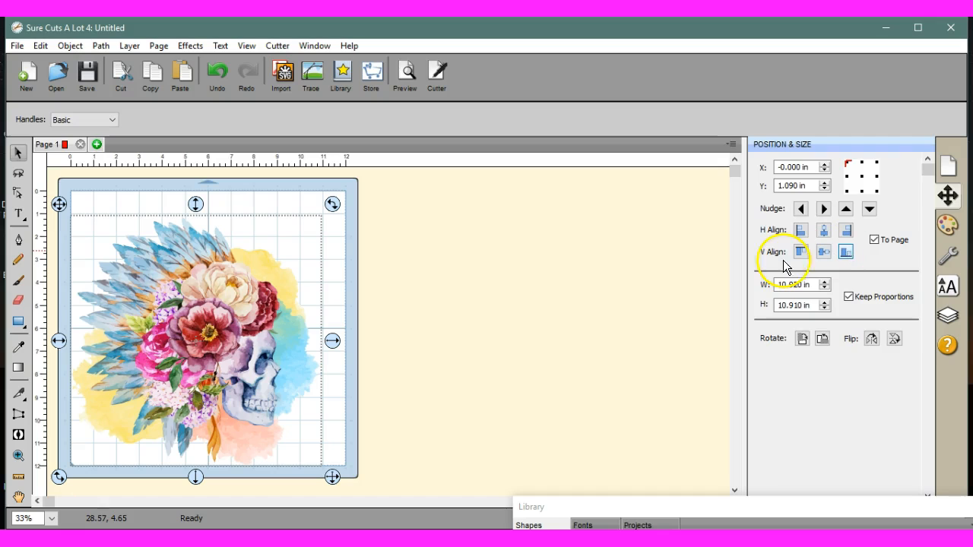
{"action": "left_click", "coordinate": [405, 73]}
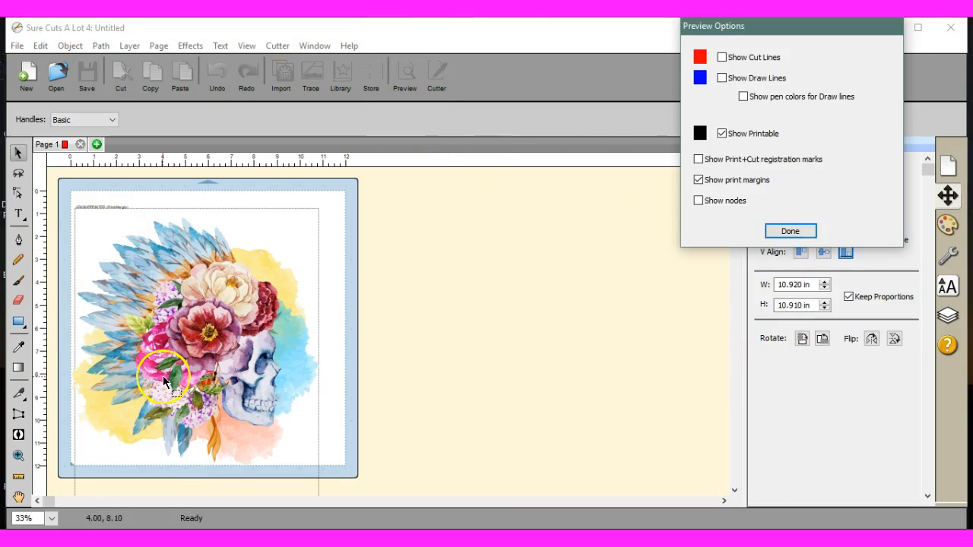
{"action": "mouse_move", "coordinate": [297, 430]}
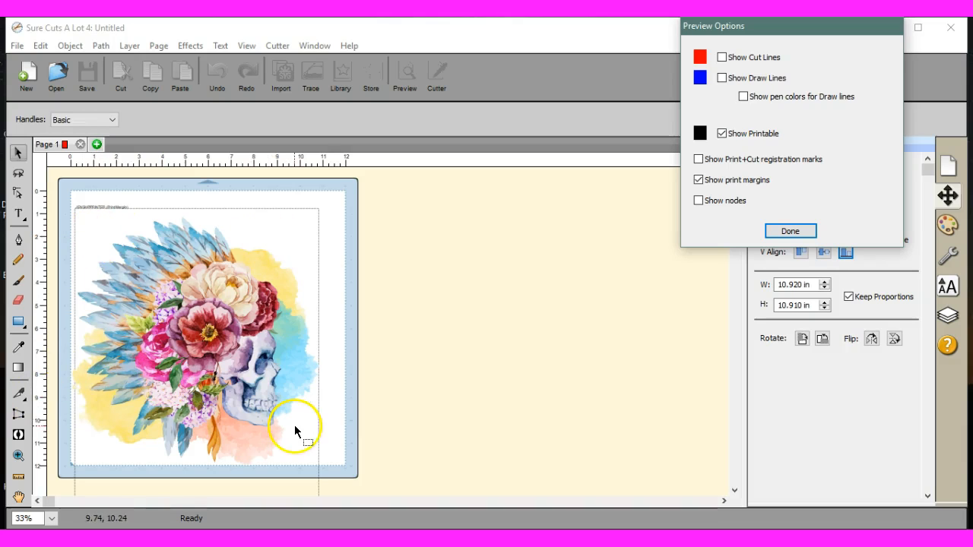
{"action": "mouse_move", "coordinate": [75, 366]}
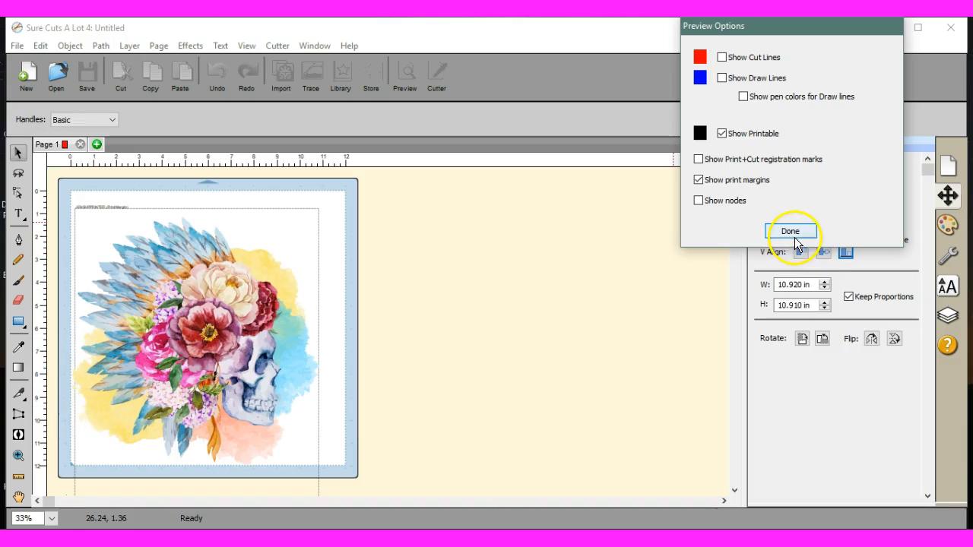
Step: Close the print-margin preview after confirming the skull fits the printable area
{"action": "left_click", "coordinate": [791, 231]}
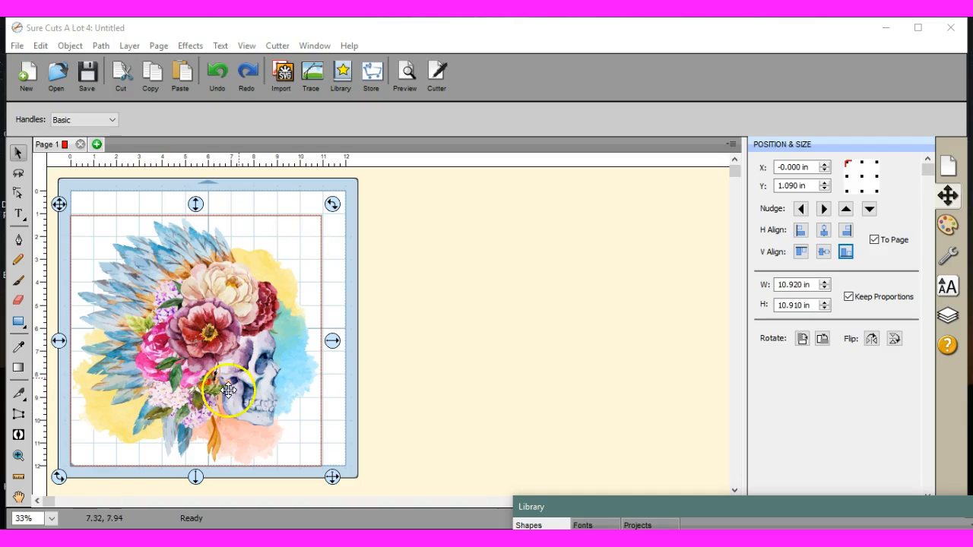
{"action": "mouse_move", "coordinate": [245, 319]}
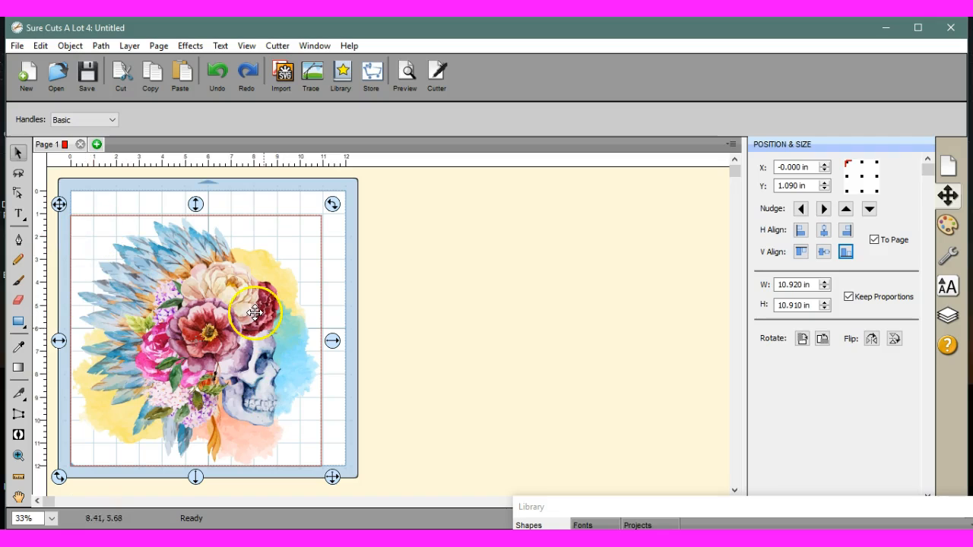
{"action": "mouse_move", "coordinate": [188, 284]}
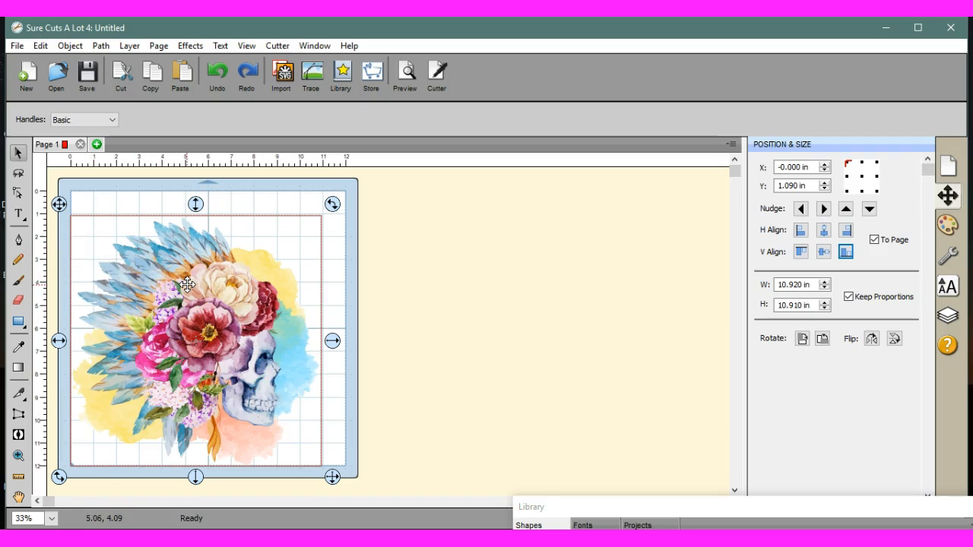
{"action": "left_click", "coordinate": [310, 72]}
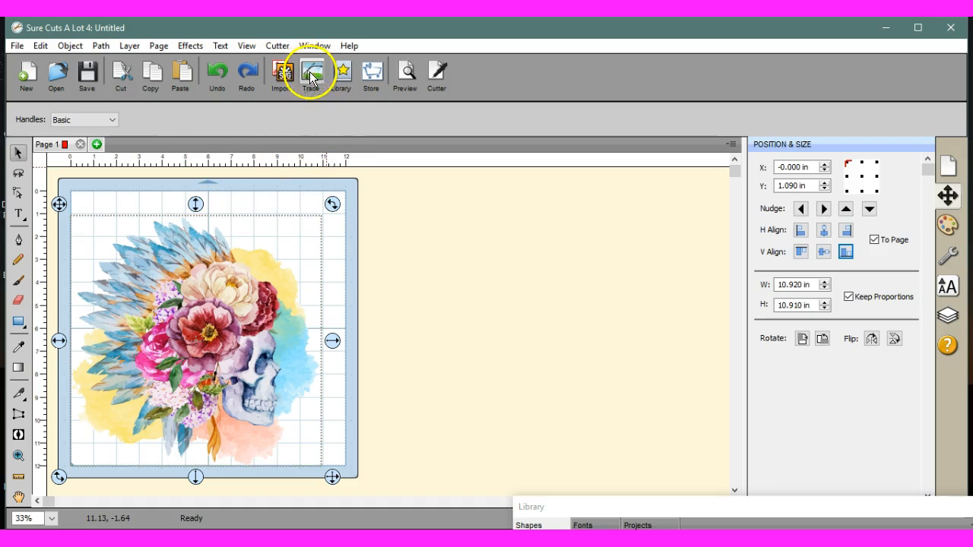
Step: Trace the skull in Single color mode with contrast about 33 and update the preview
{"action": "left_click", "coordinate": [310, 74]}
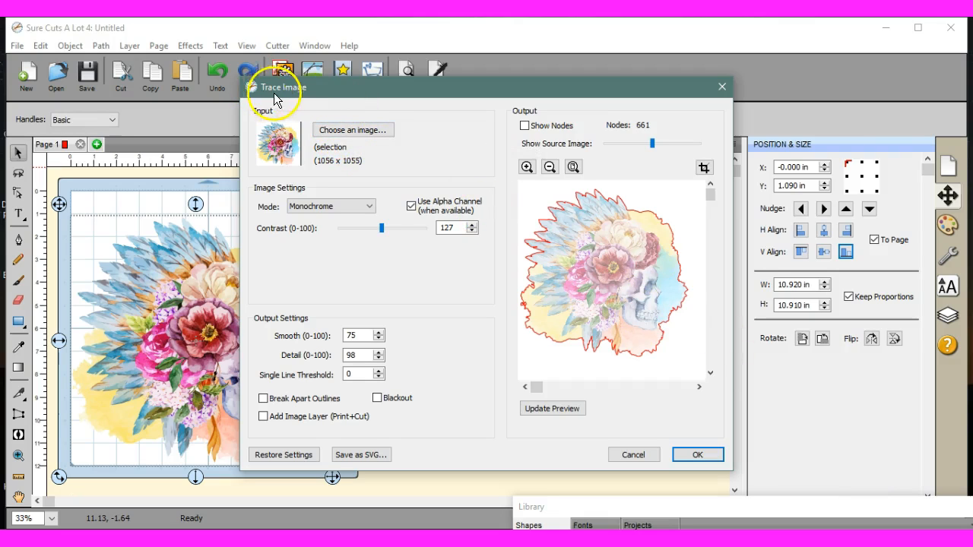
{"action": "mouse_move", "coordinate": [318, 80]}
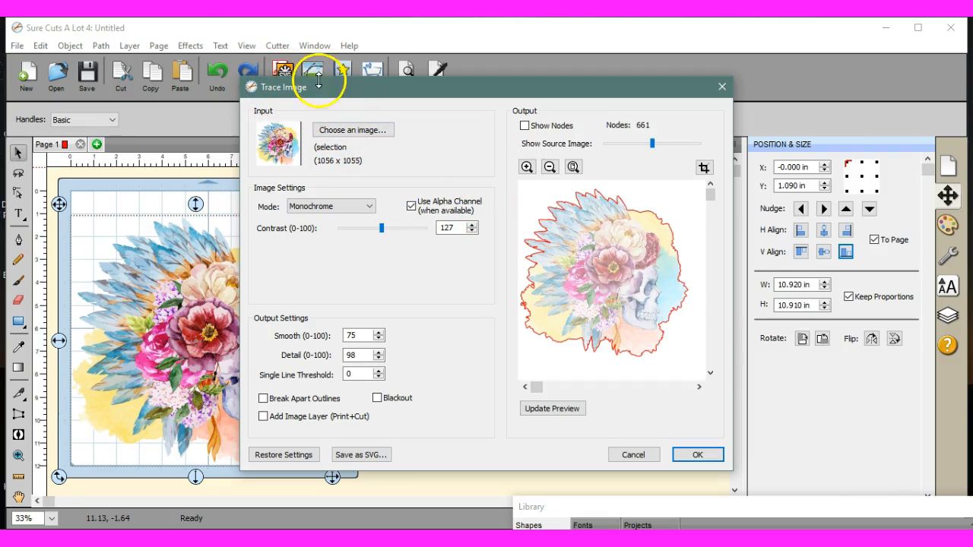
{"action": "mouse_move", "coordinate": [316, 90]}
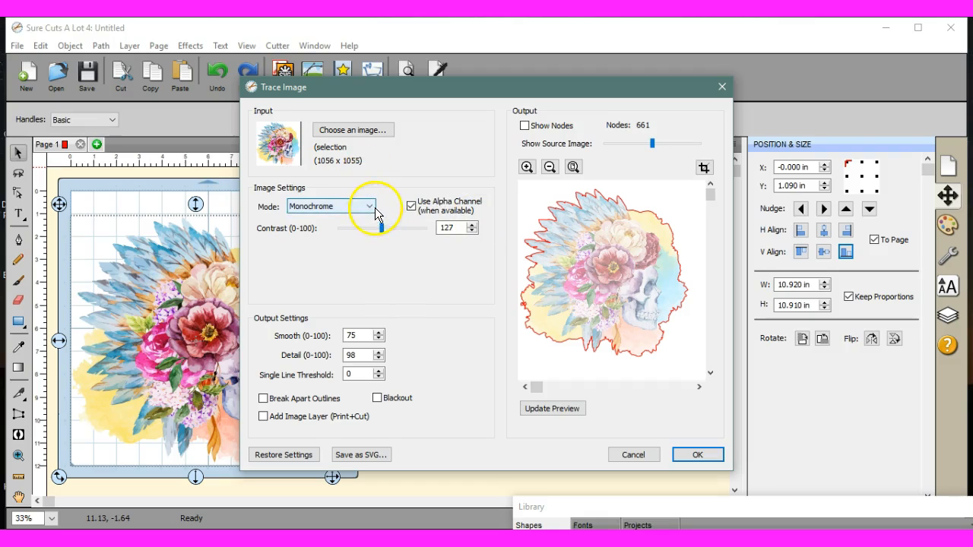
{"action": "left_click", "coordinate": [361, 206]}
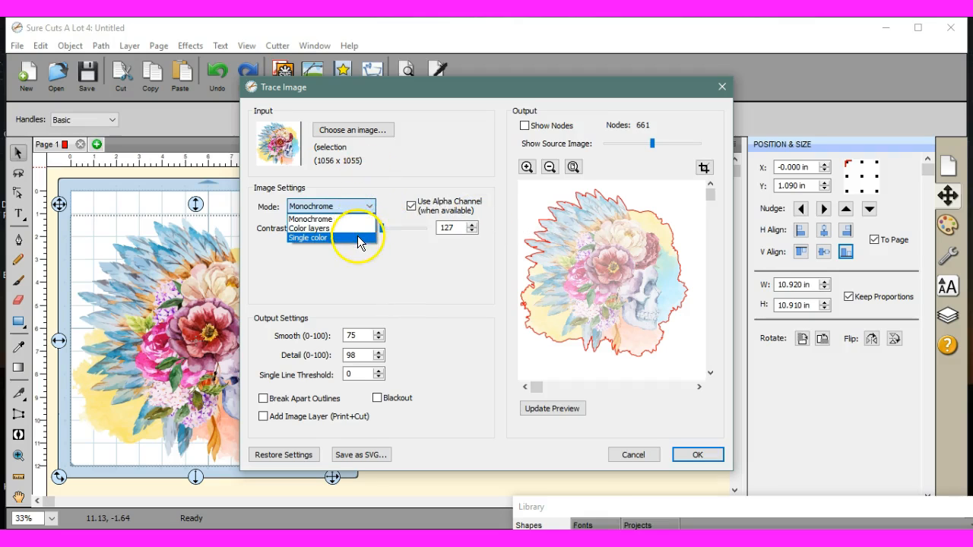
{"action": "left_click", "coordinate": [308, 237]}
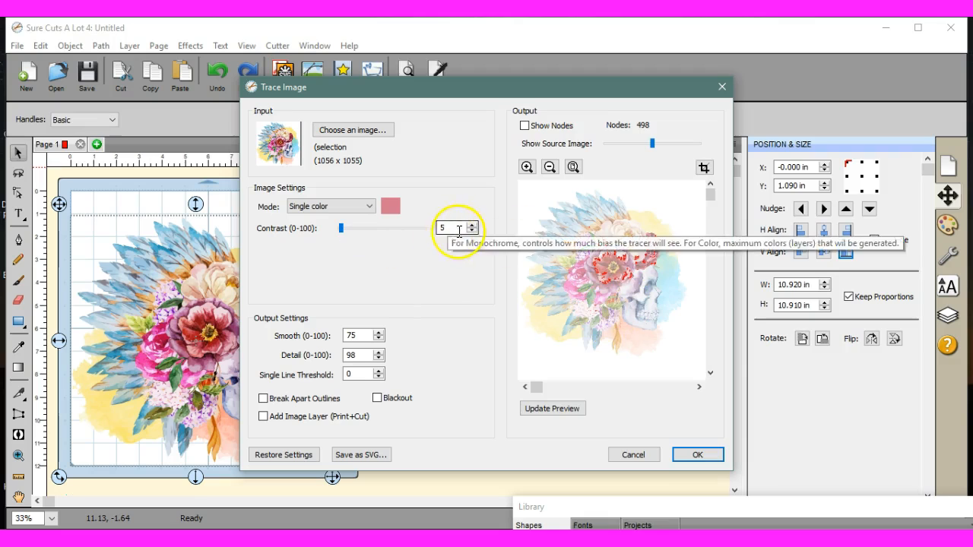
{"action": "left_click", "coordinate": [474, 225]}
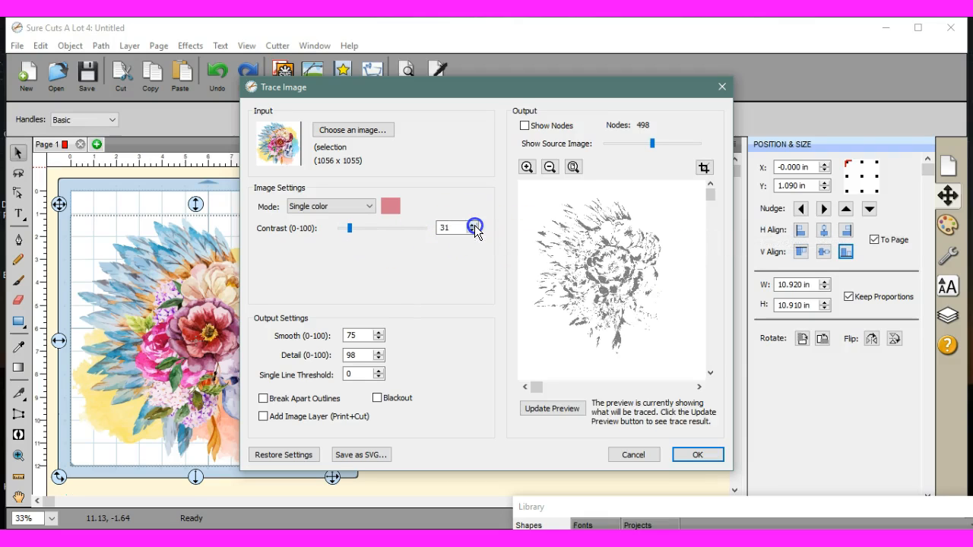
{"action": "left_click", "coordinate": [553, 409]}
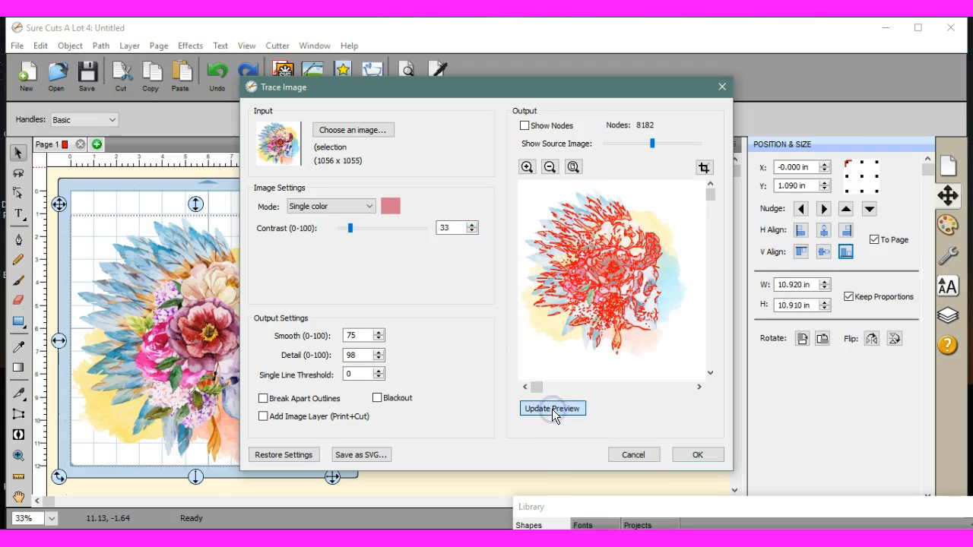
{"action": "mouse_move", "coordinate": [527, 308]}
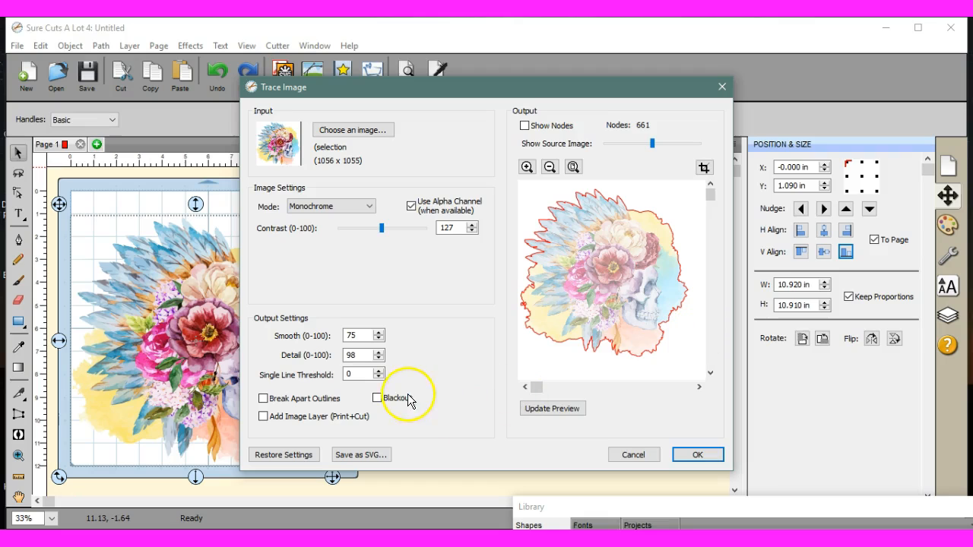
{"action": "mouse_move", "coordinate": [377, 394]}
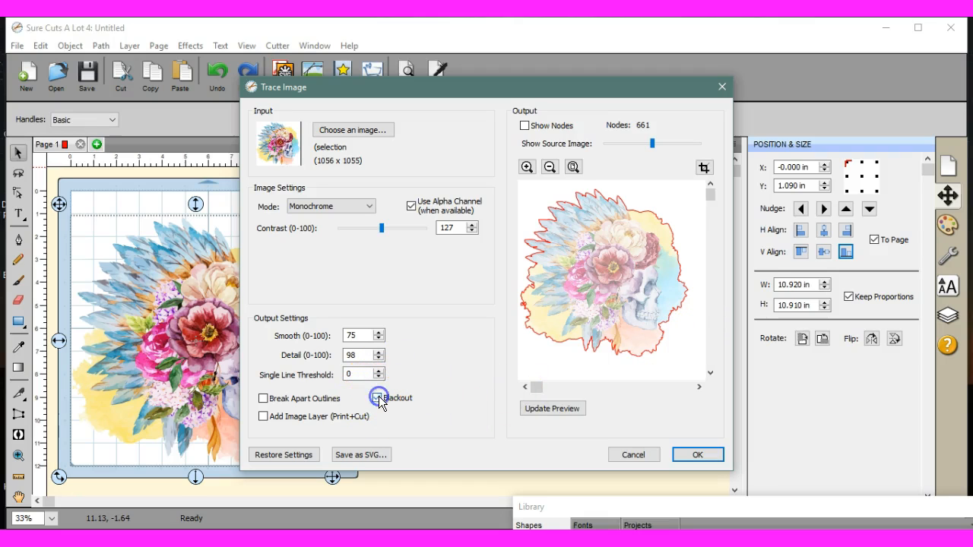
Step: Enable Blackout for the monochrome trace, toggling it off and back on
{"action": "left_click", "coordinate": [377, 398]}
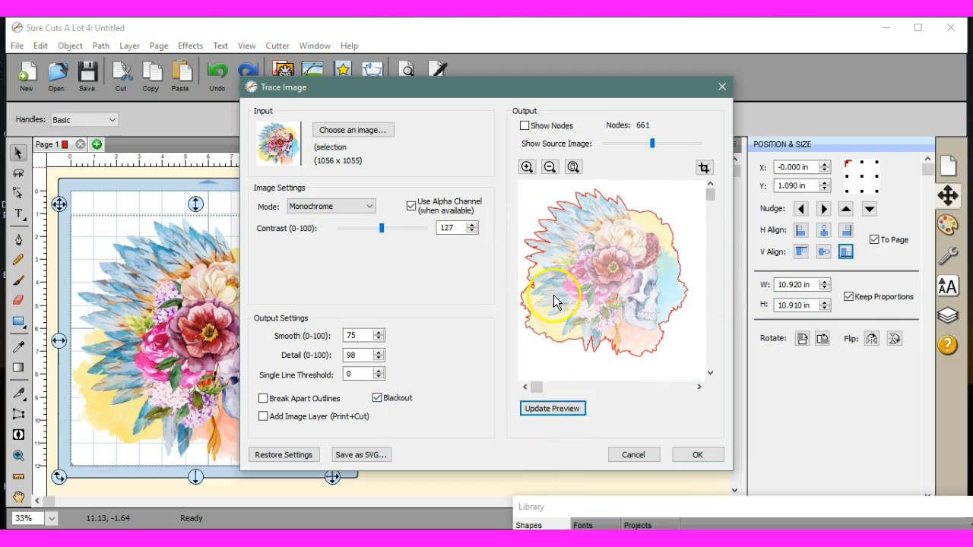
{"action": "mouse_move", "coordinate": [525, 313]}
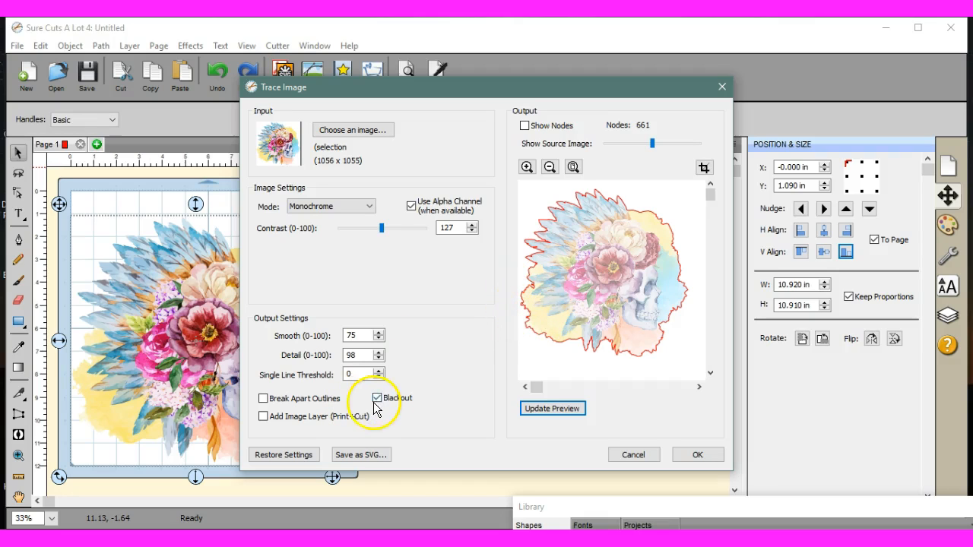
{"action": "left_click", "coordinate": [378, 398]}
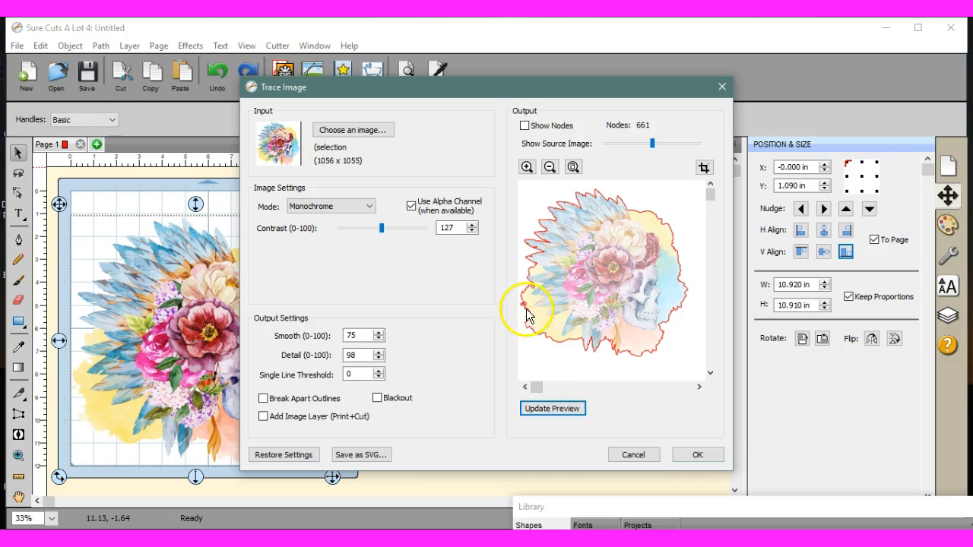
{"action": "mouse_move", "coordinate": [531, 306]}
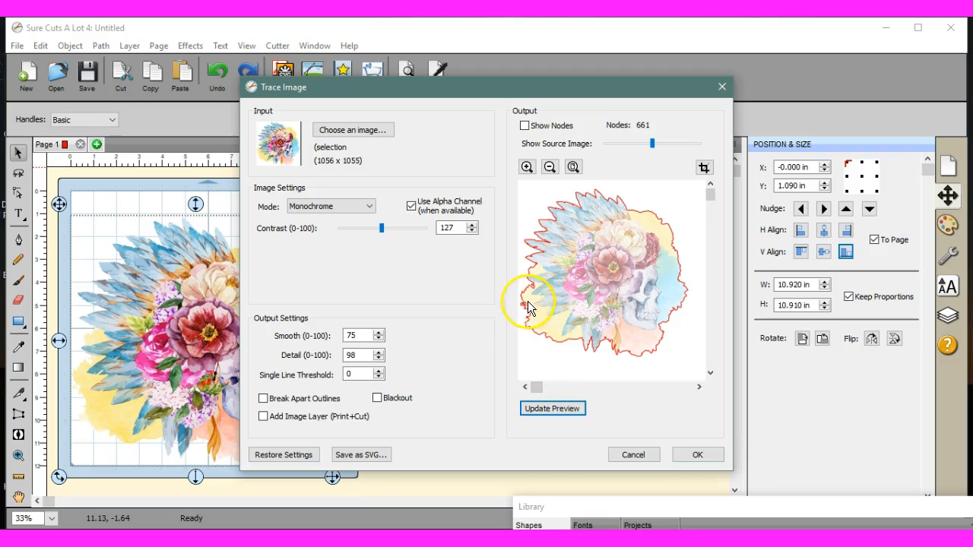
{"action": "left_click", "coordinate": [377, 398]}
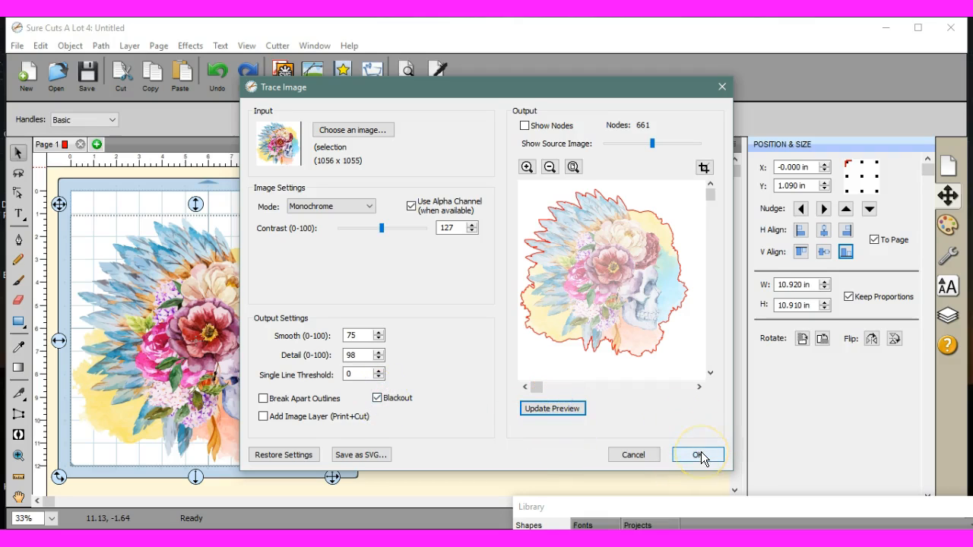
Step: Apply the trace and drag the black silhouette off the mat beside the skull
{"action": "left_click", "coordinate": [698, 454]}
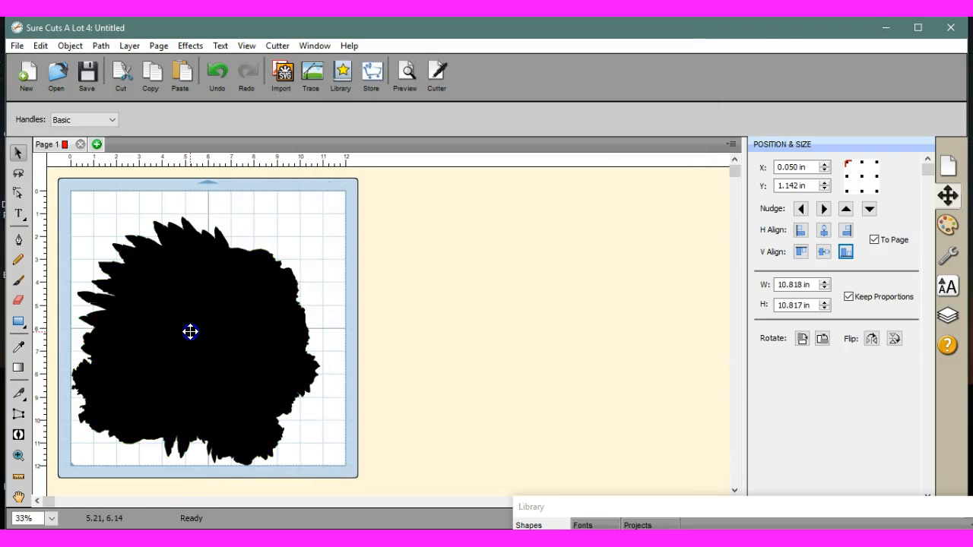
{"action": "left_click_drag", "start_coordinate": [190, 331], "coordinate": [270, 365]}
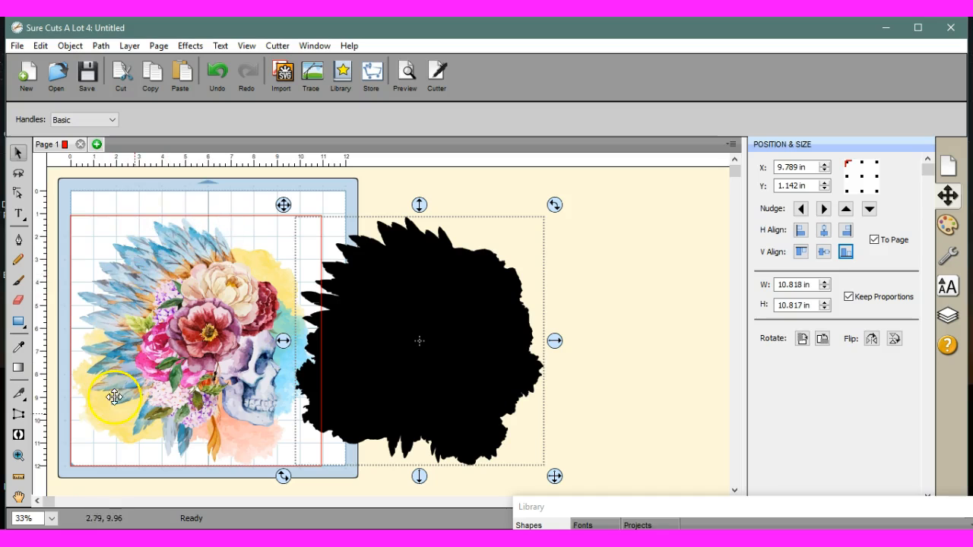
{"action": "mouse_move", "coordinate": [286, 340]}
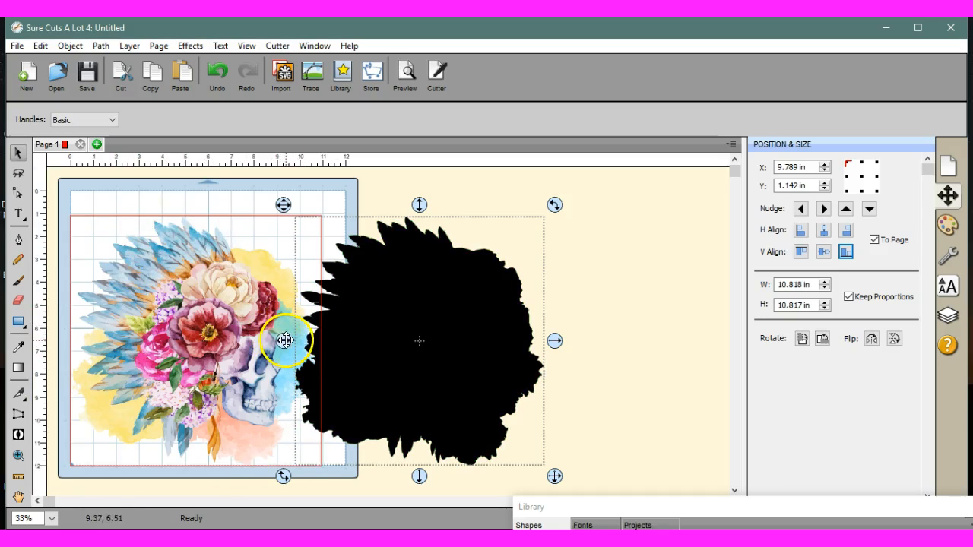
{"action": "left_click_drag", "start_coordinate": [285, 340], "coordinate": [66, 331]}
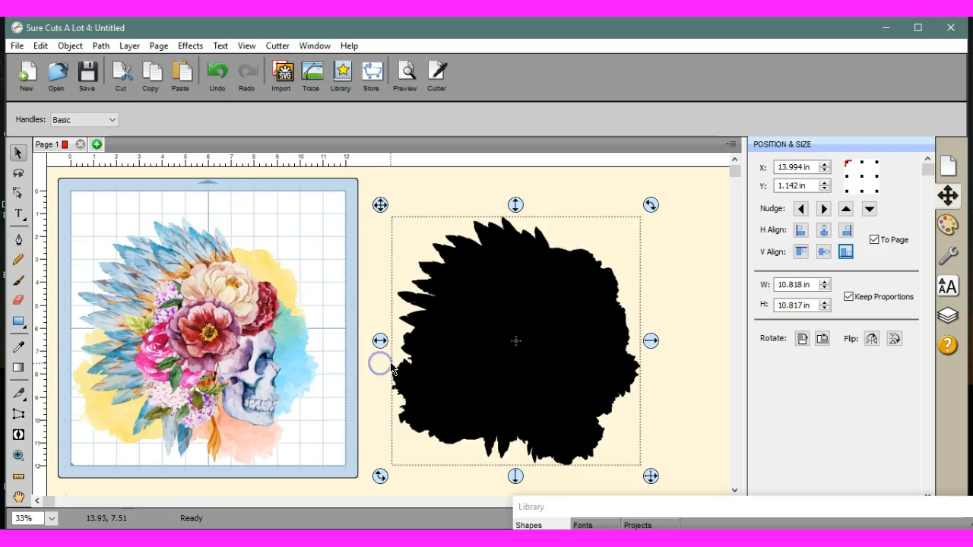
{"action": "mouse_move", "coordinate": [467, 256]}
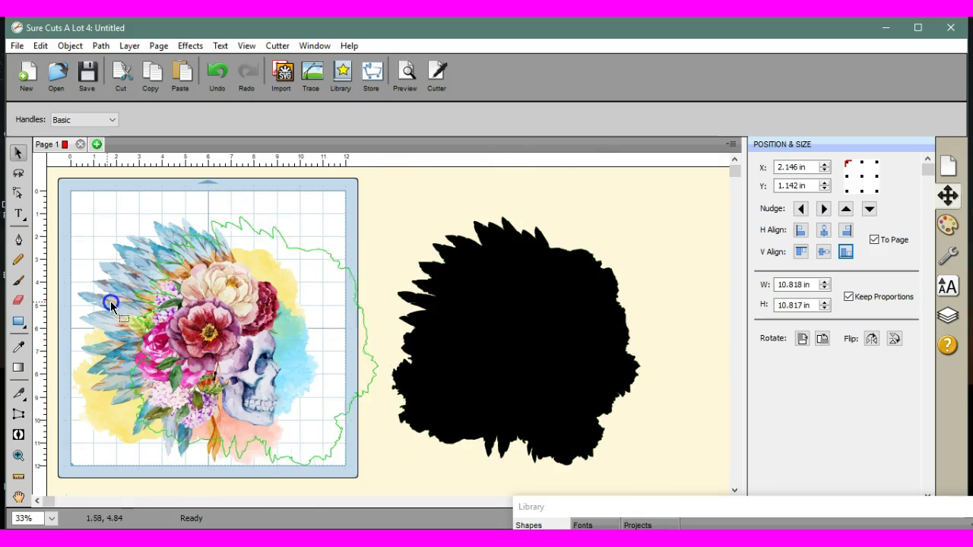
{"action": "left_click_drag", "start_coordinate": [111, 303], "coordinate": [61, 298]}
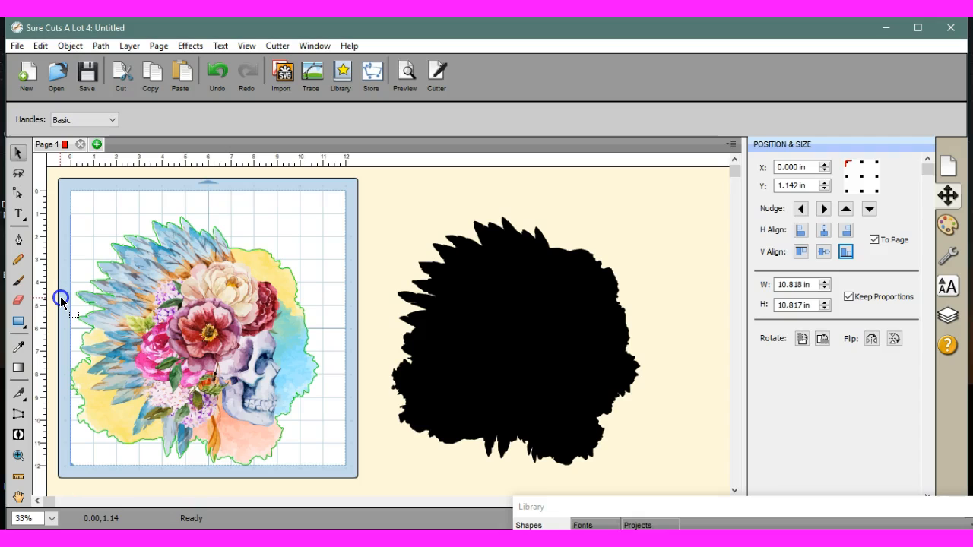
{"action": "left_click", "coordinate": [514, 342]}
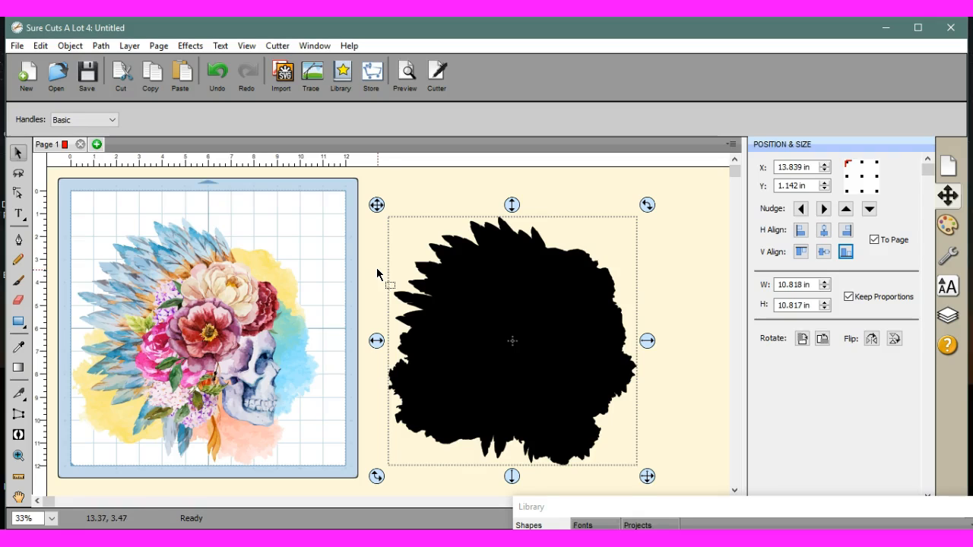
{"action": "left_click", "coordinate": [211, 316]}
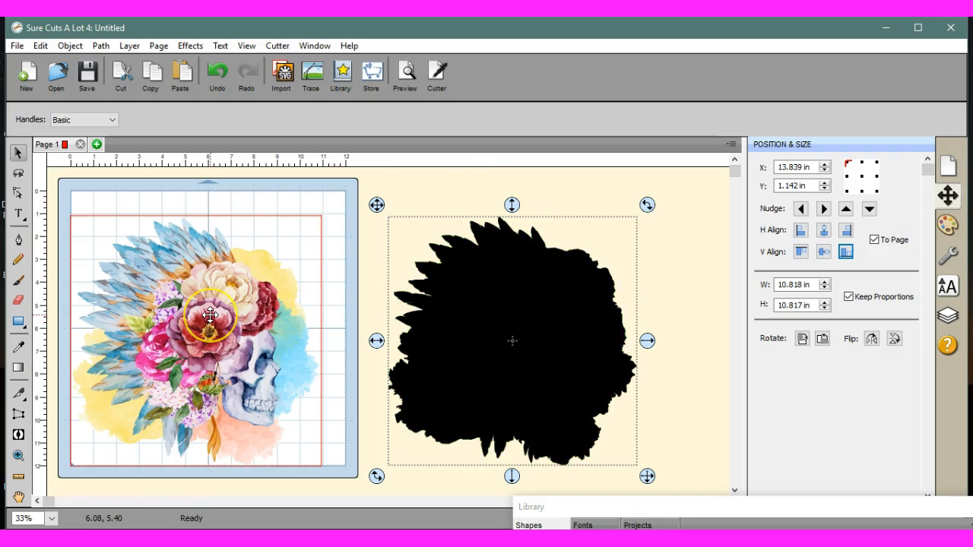